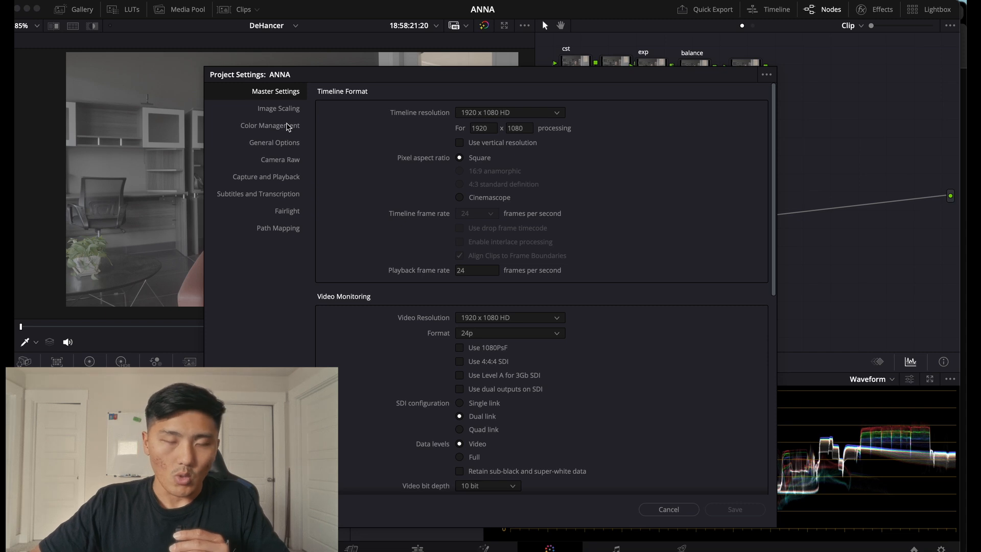
- Review colour management (DaVinci YRGB, WG/Intermediate timeline, Rec.709-A output), then cancel unchanged
click(270, 125)
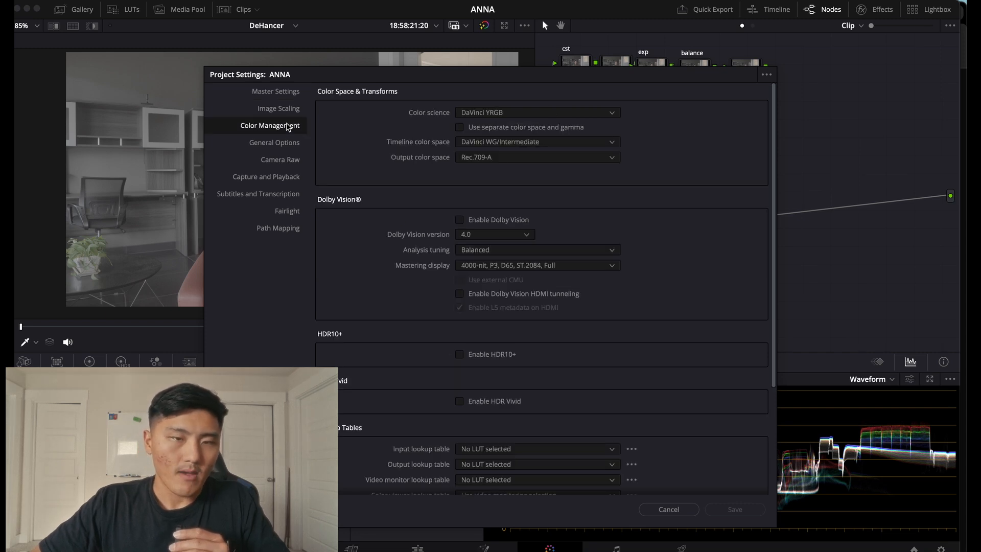
mouse_move(416, 128)
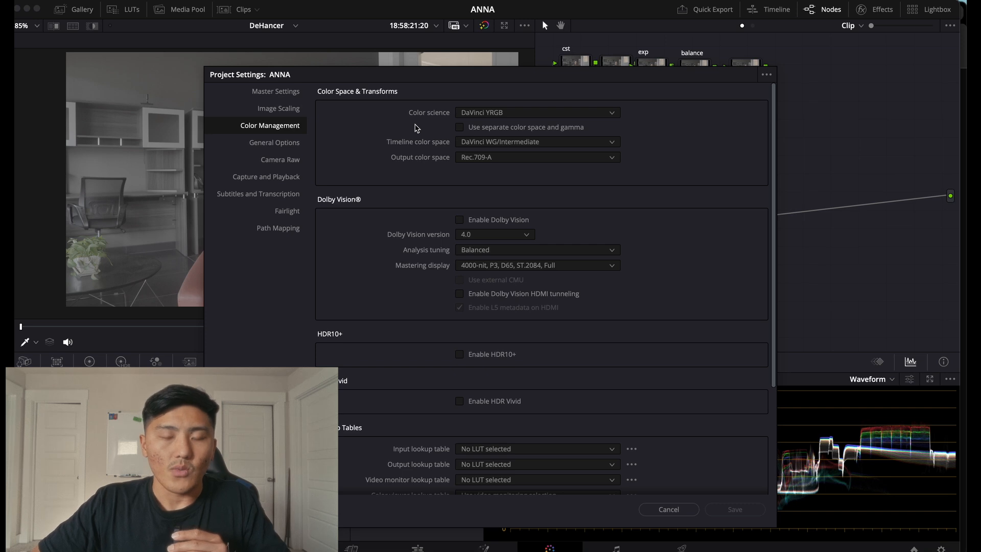
mouse_move(506, 154)
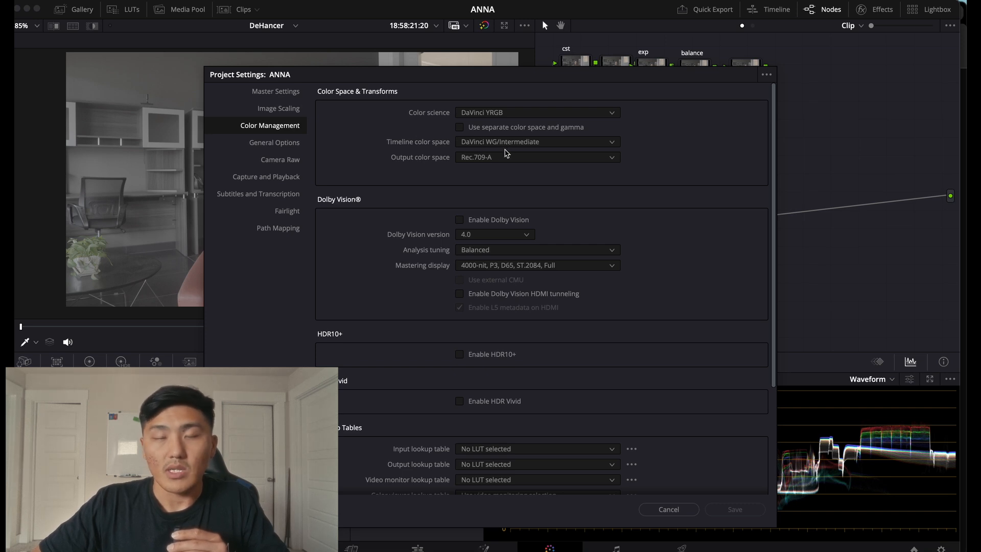
mouse_move(525, 148)
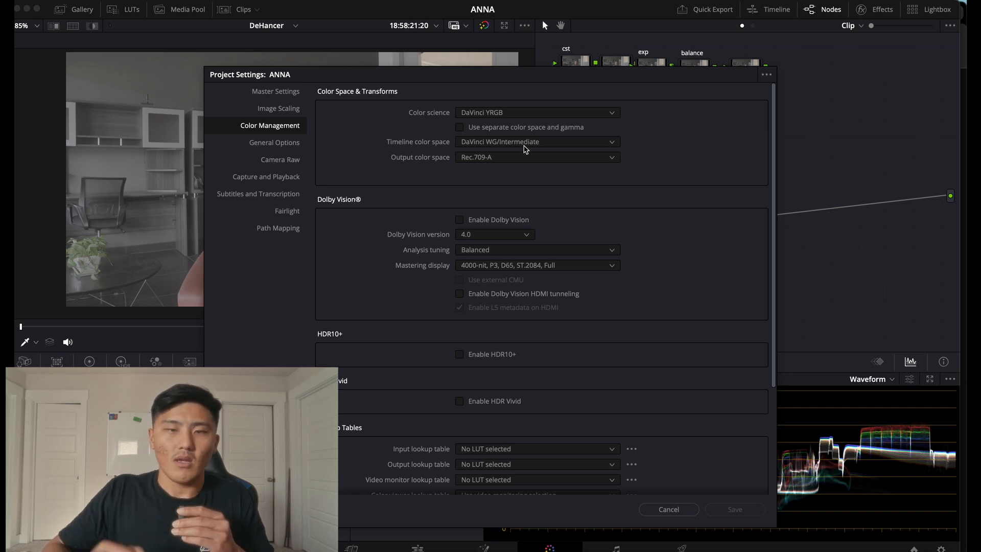
scroll(down, 3)
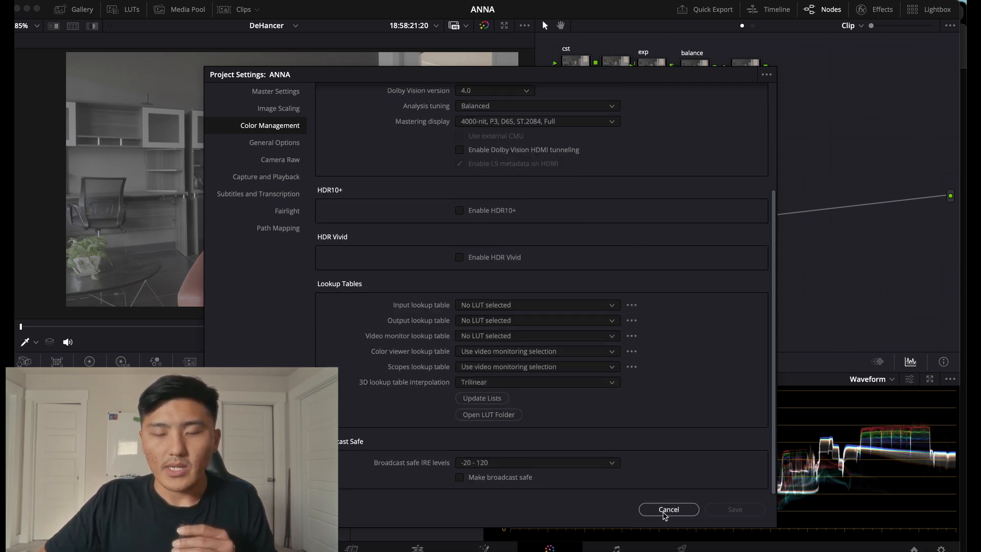
click(668, 509)
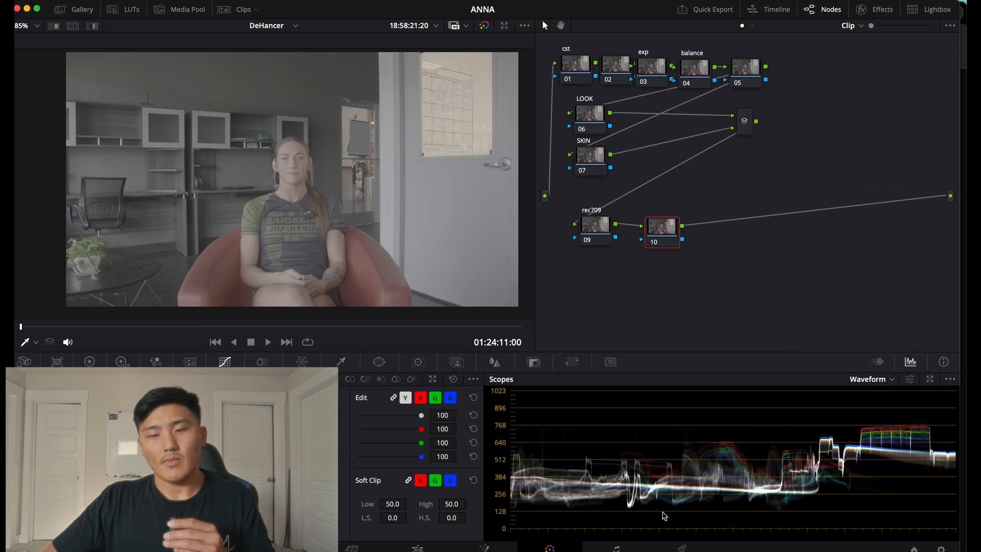
- Set node 01 cst's Color Space Transform from S-Gamut3.Cine/S-Log3 to DaVinci Wide Gamut
click(744, 68)
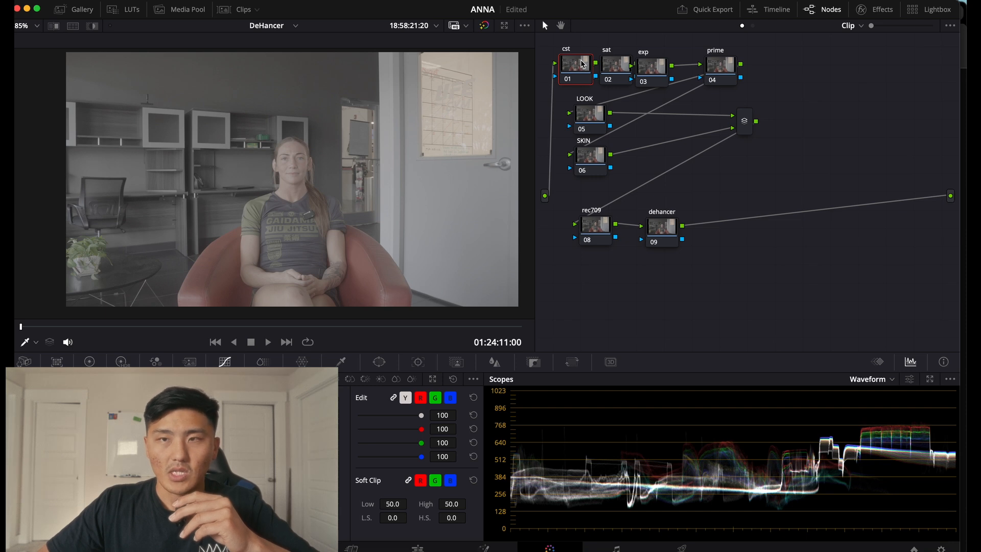
click(875, 8)
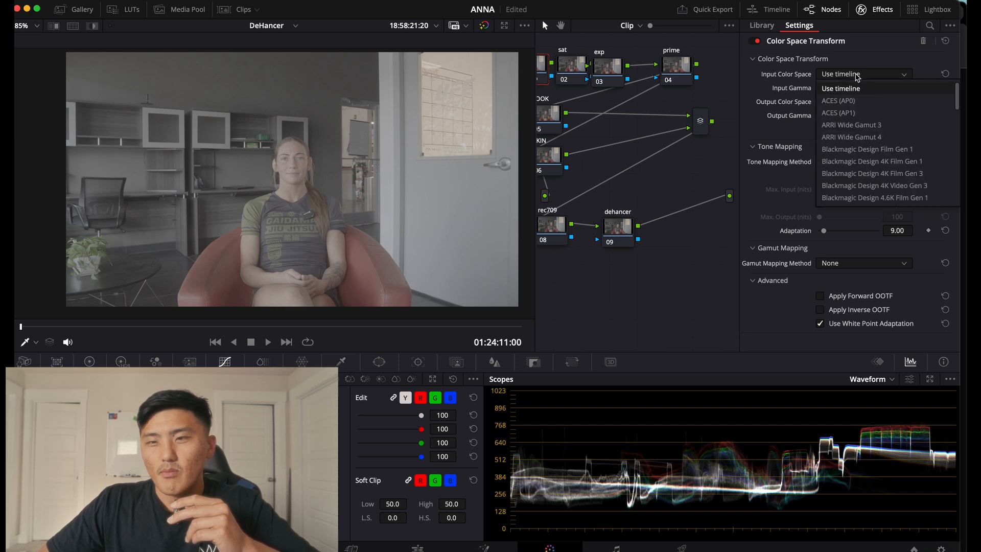
scroll(down, 3)
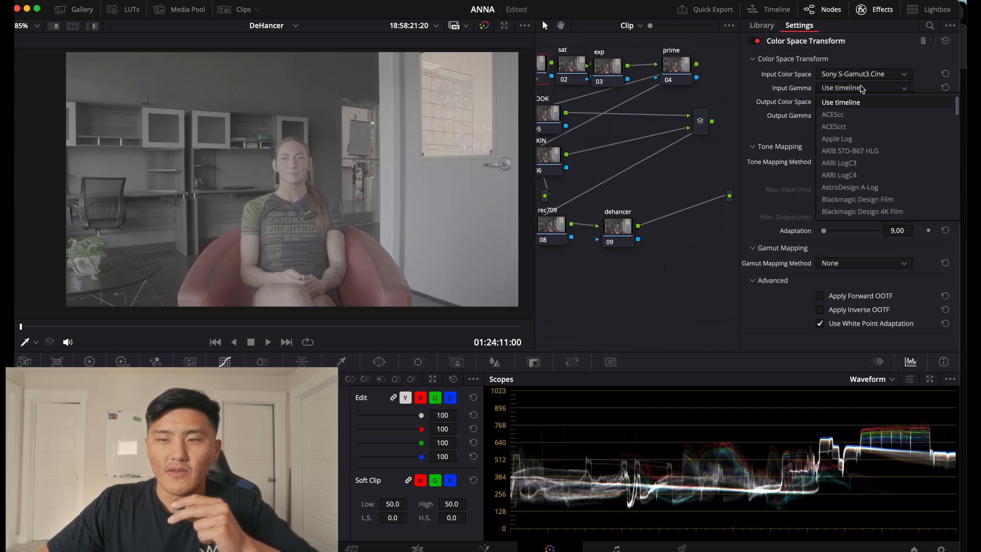
scroll(down, 3)
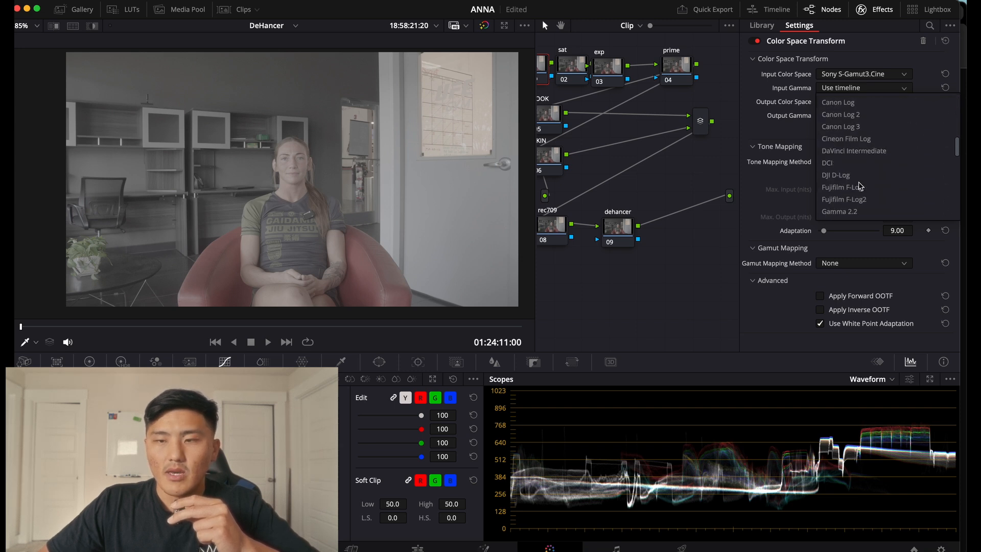
scroll(down, 3)
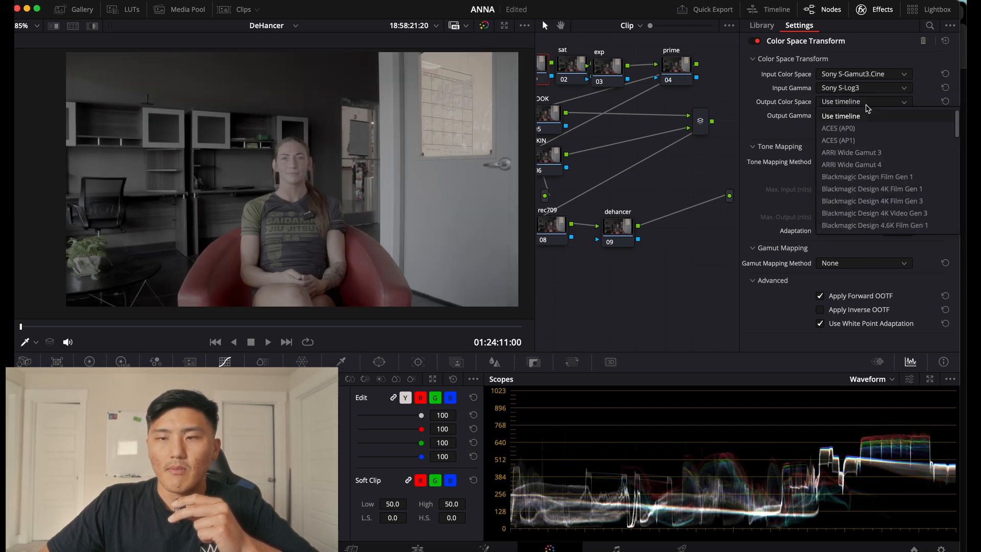
scroll(down, 3)
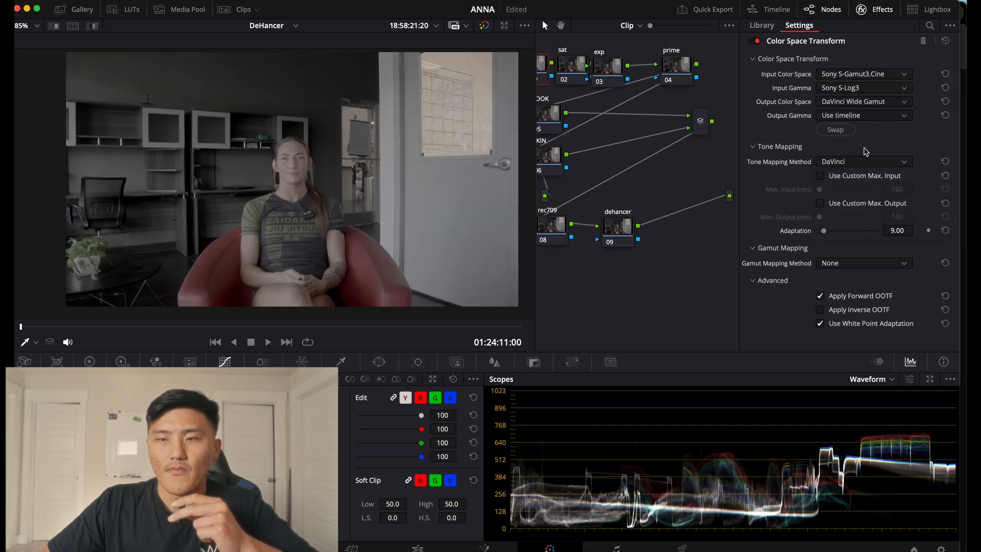
click(864, 115)
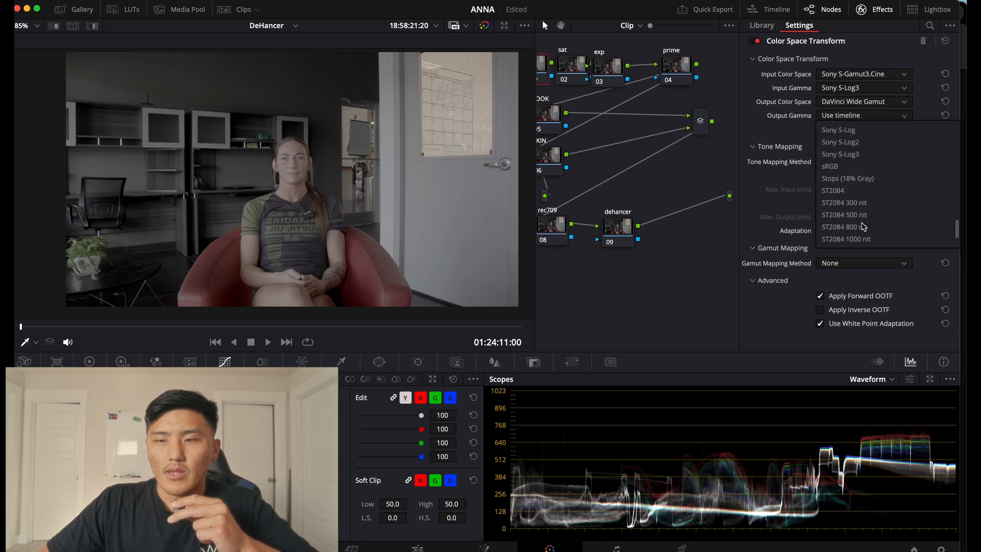
scroll(up, 3)
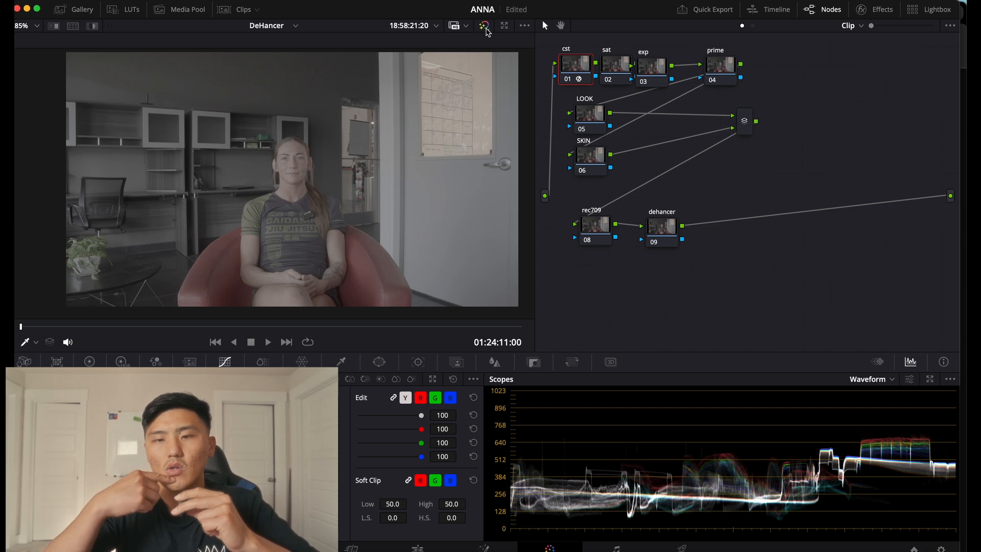
mouse_move(594, 246)
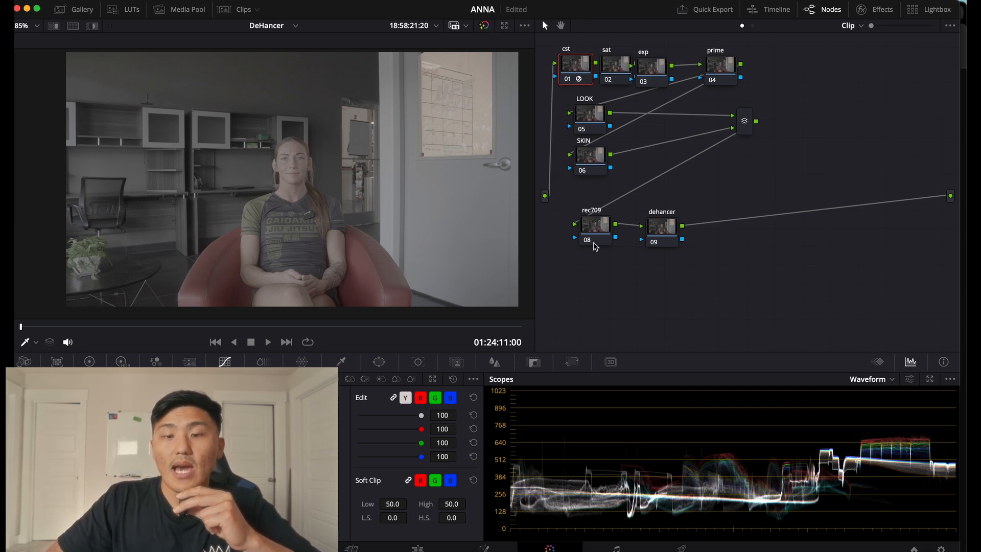
- Set node 08 rec709's transform input to DaVinci Wide Gamut/Intermediate and output gamma to Rec.709-A
click(882, 8)
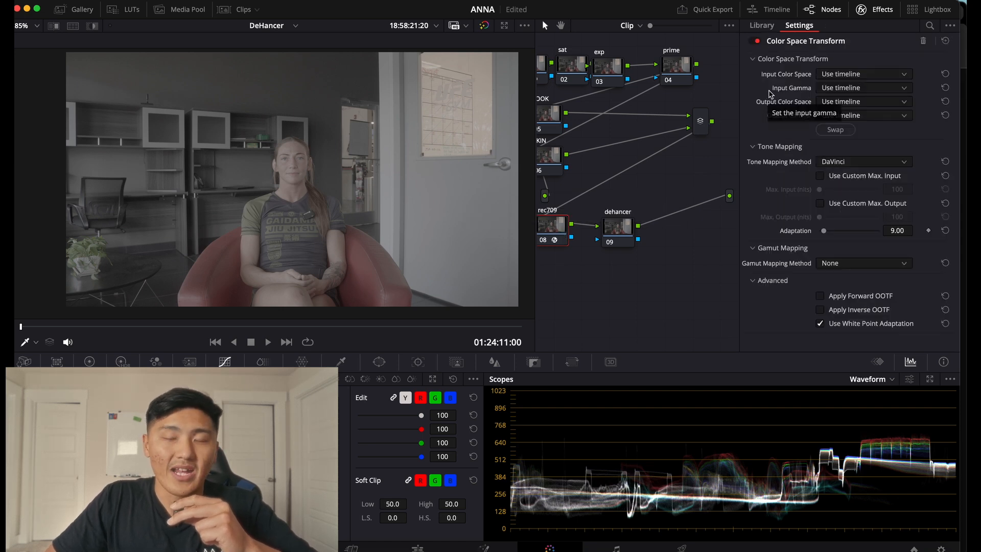
click(864, 74)
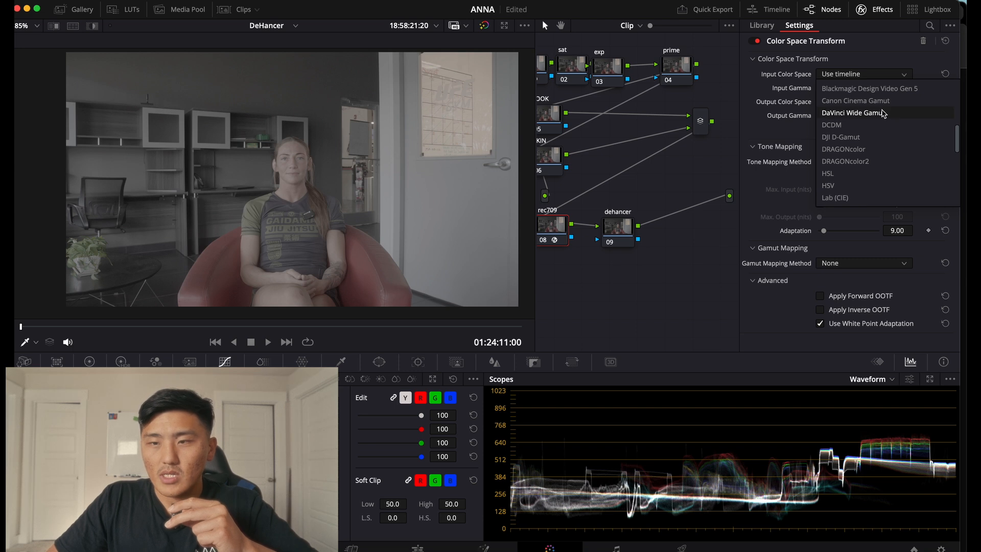
click(863, 88)
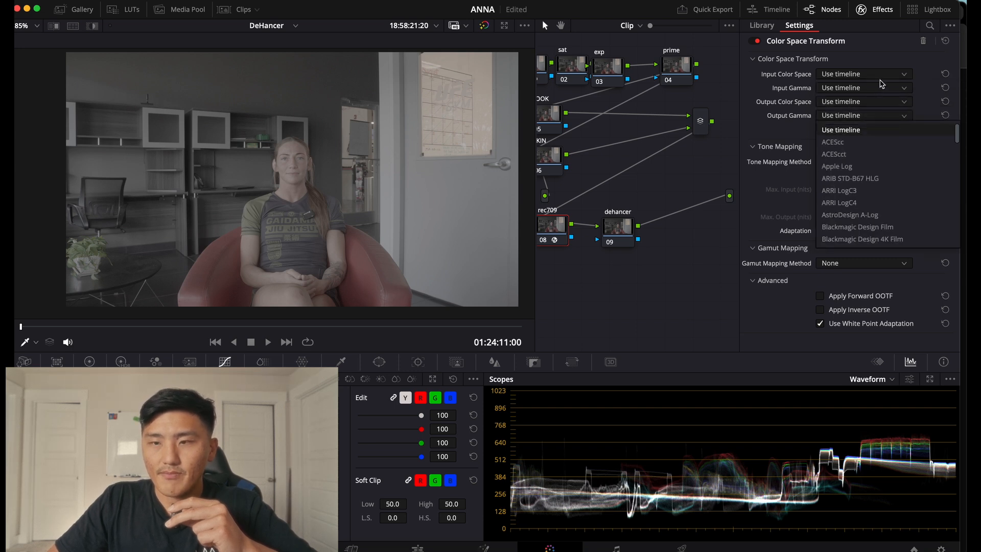
scroll(down, 3)
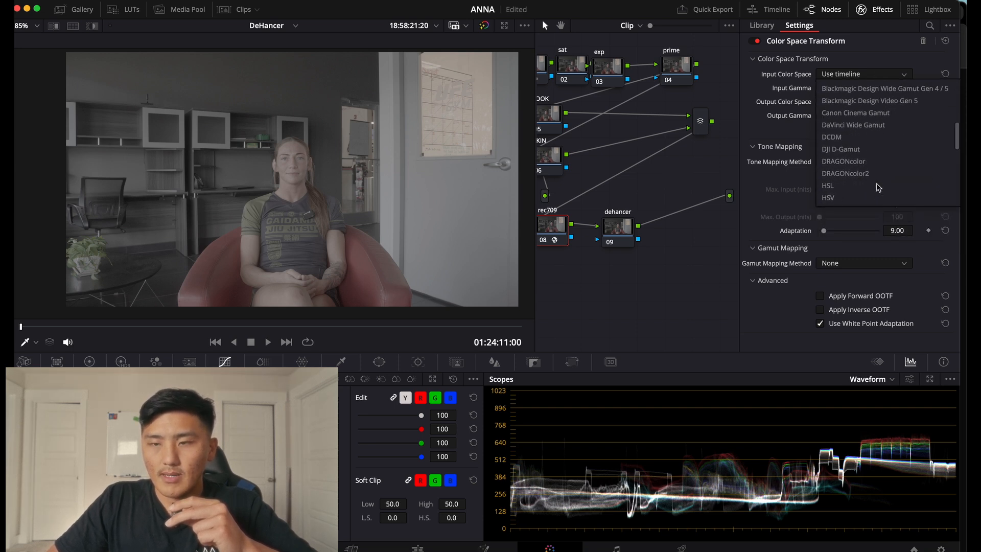
click(853, 125)
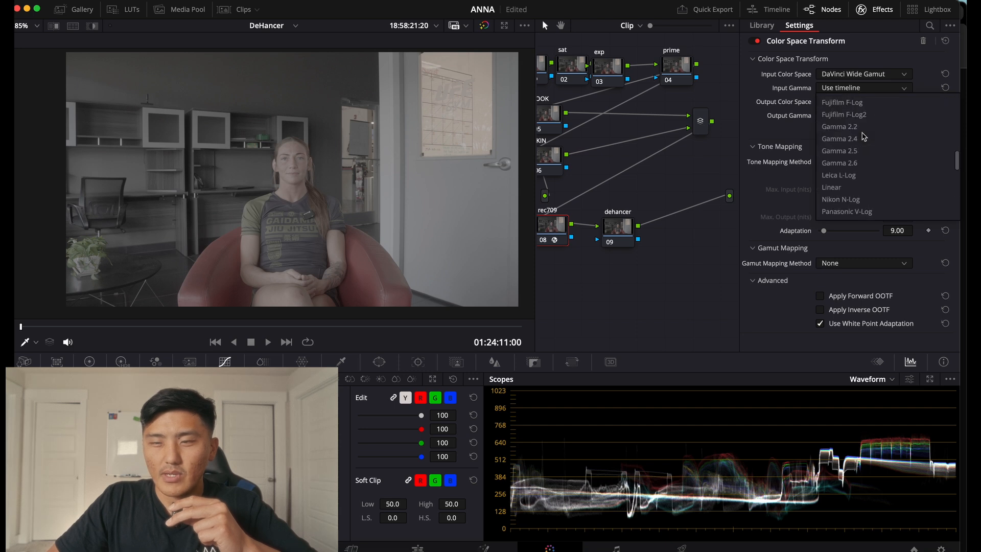
scroll(up, 3)
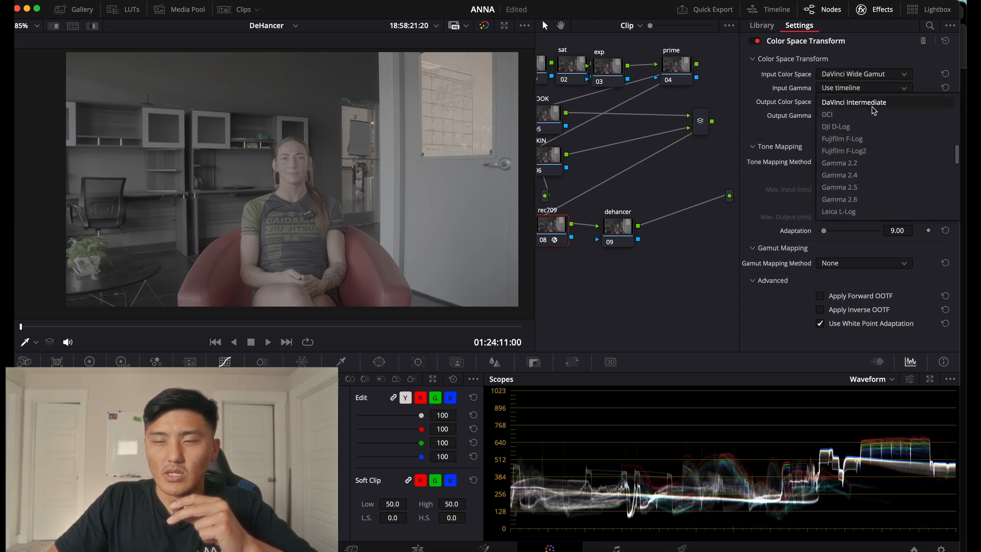
click(854, 103)
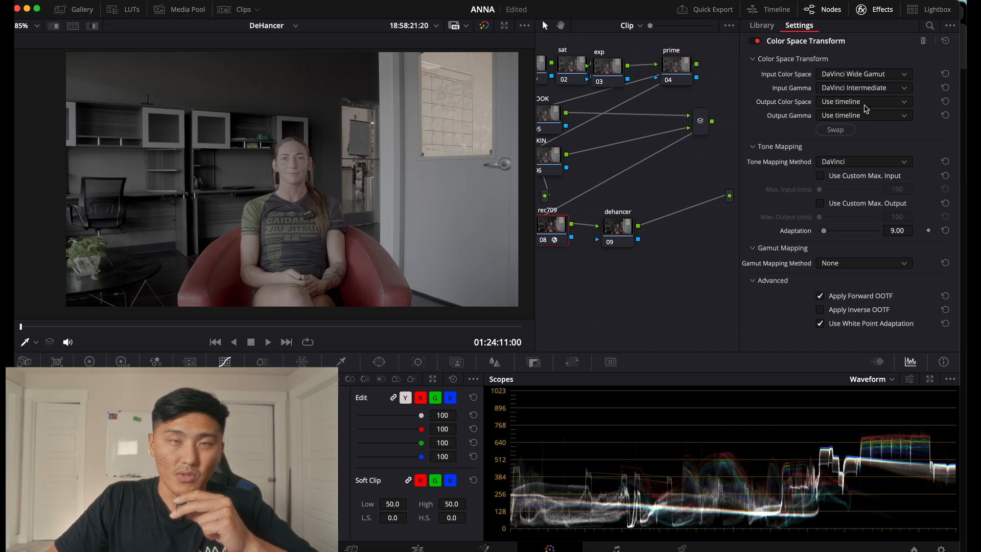
click(864, 115)
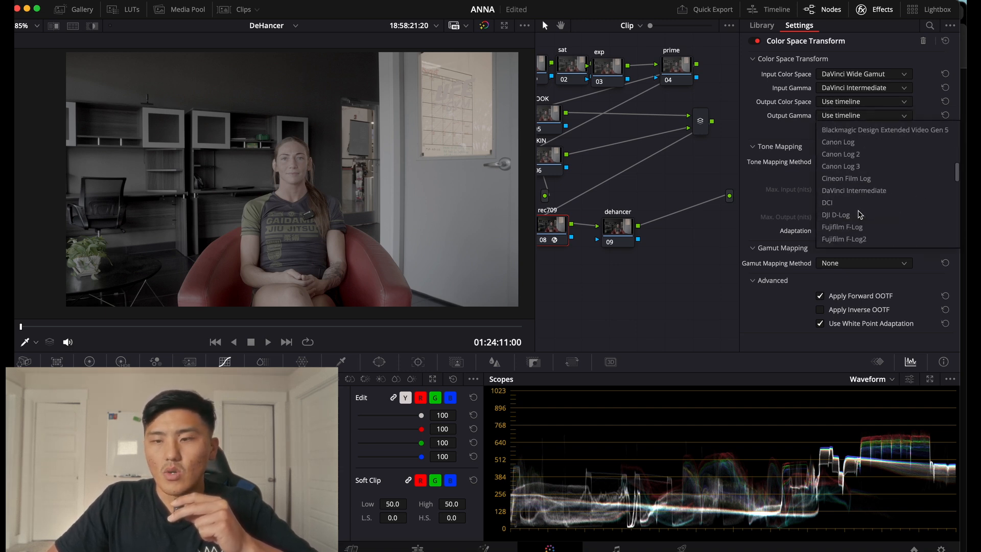
scroll(down, 3)
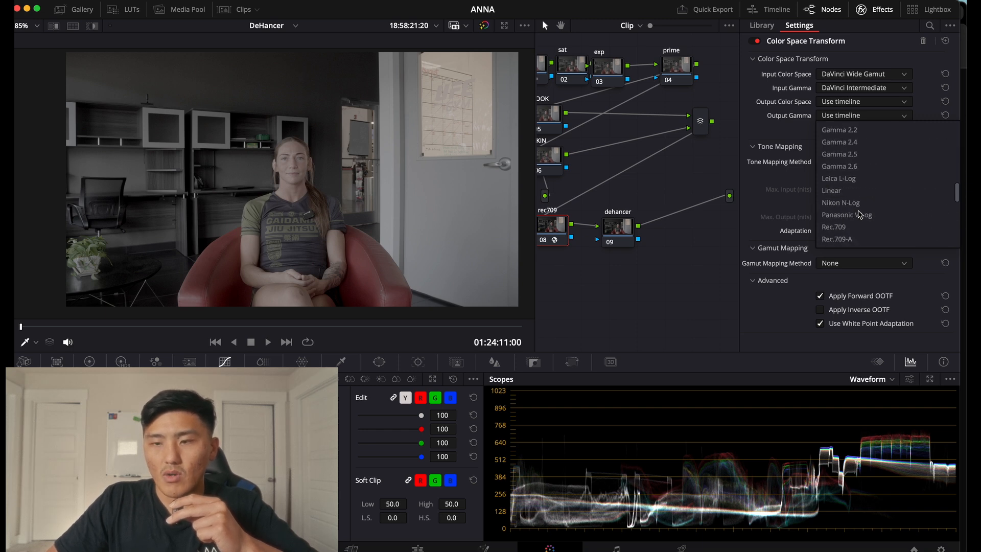
scroll(down, 3)
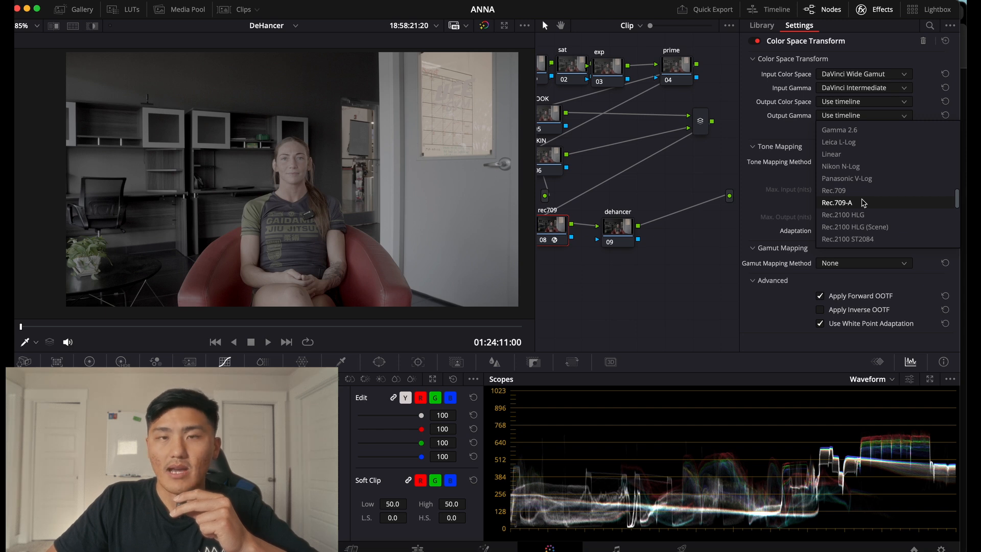
click(837, 203)
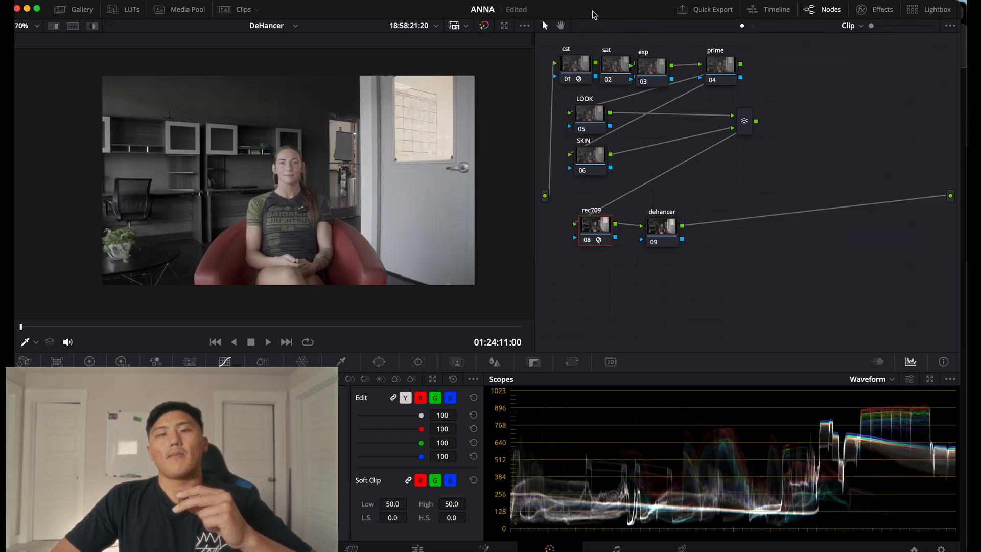
- Open the exp node's HDR palette and set Global Exp to -0.40
click(485, 25)
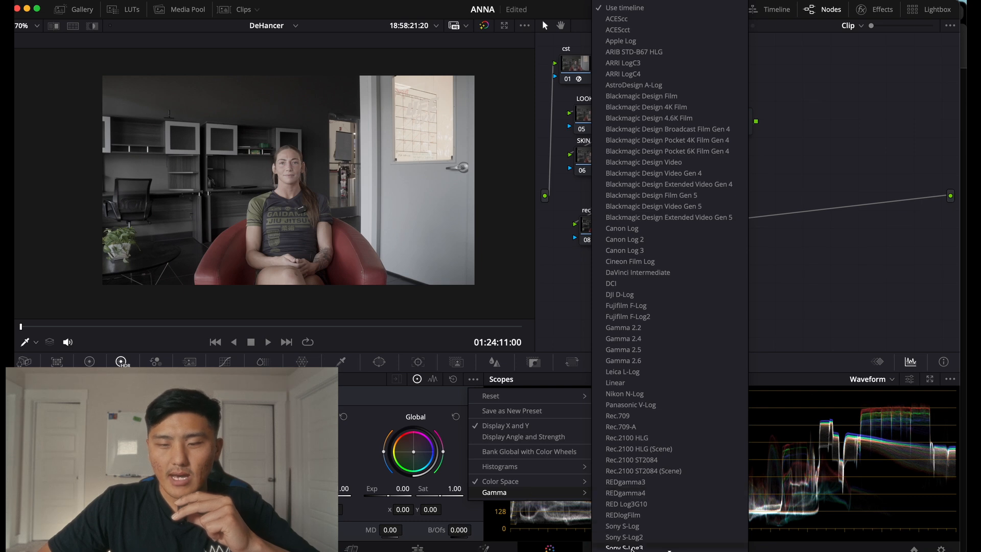
scroll(down, 3)
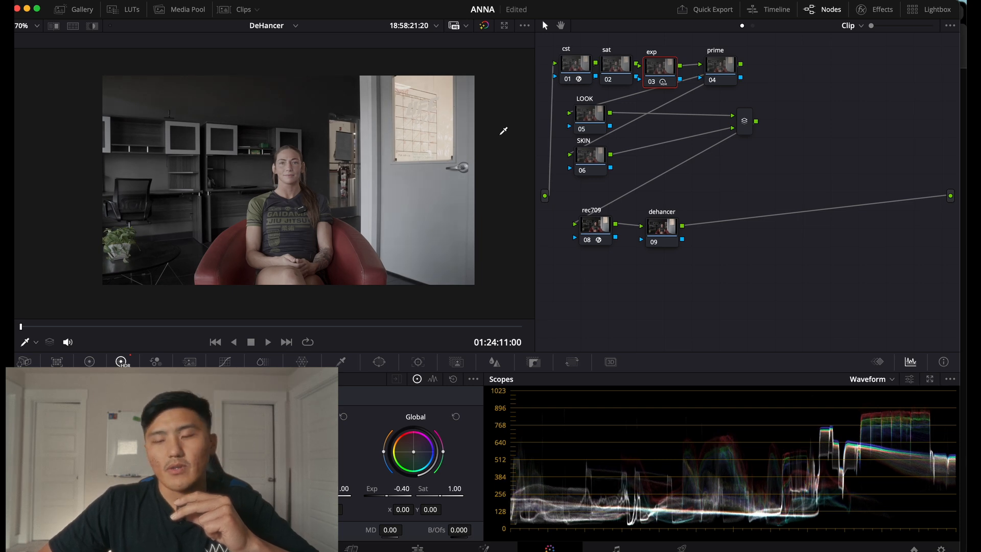
- Open the Effects Library showing Dehancer Pro 7.2.1 under Film Emulation
click(875, 9)
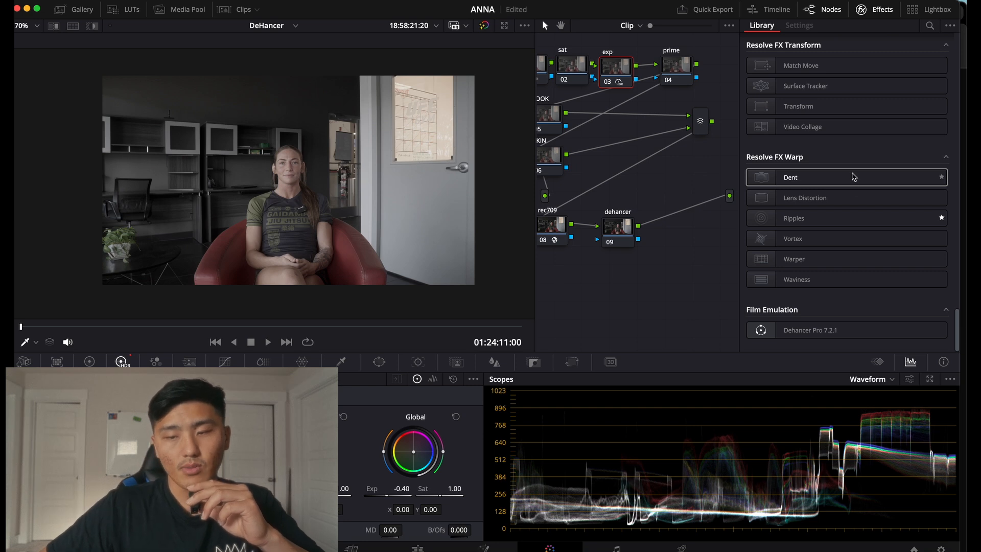
mouse_move(851, 331)
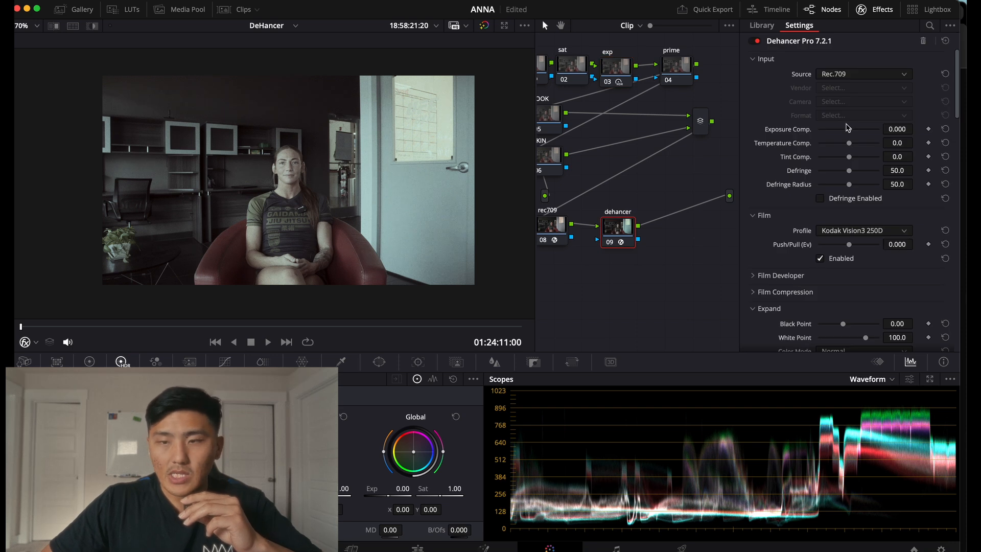
- Set Dehancer's Input Source to DVR WG/Intermediate
click(864, 74)
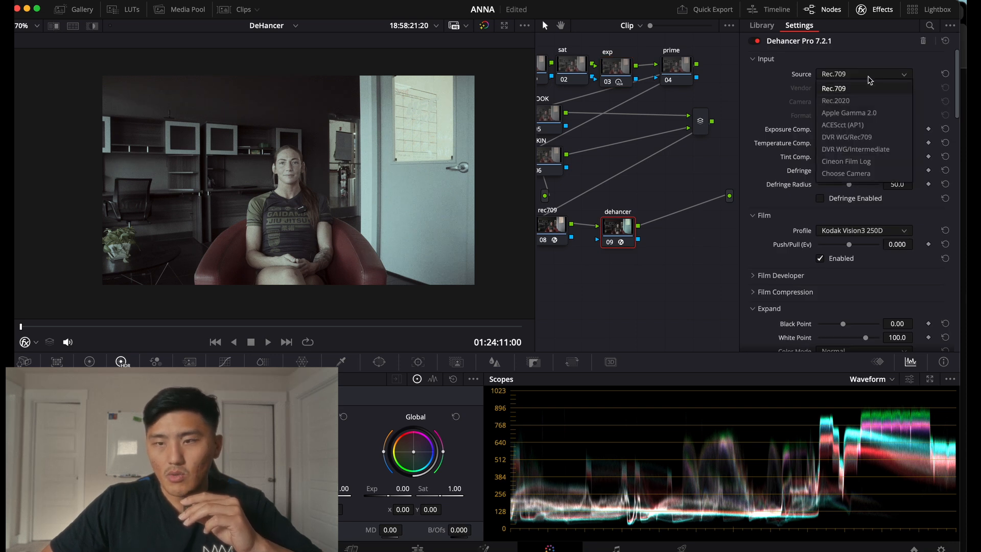
mouse_move(856, 149)
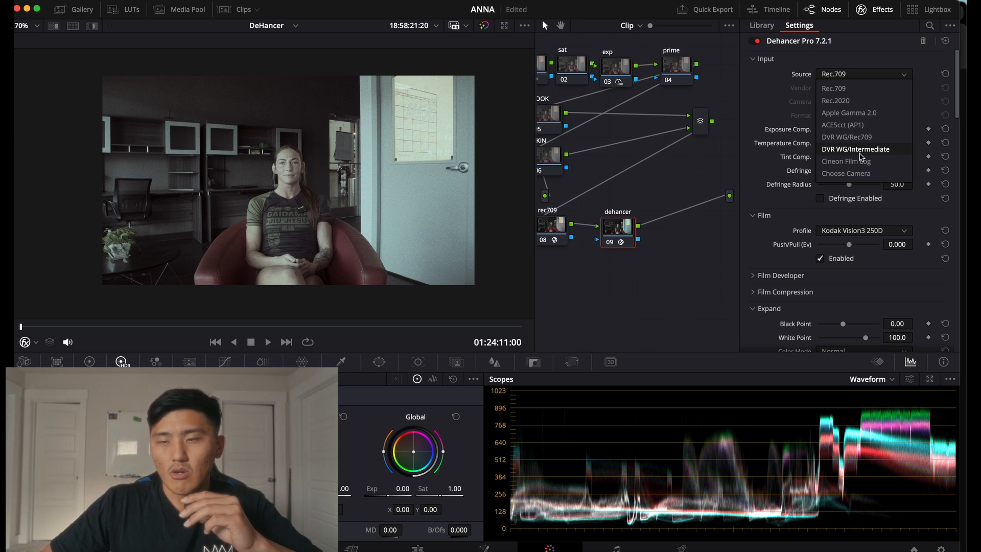
click(855, 149)
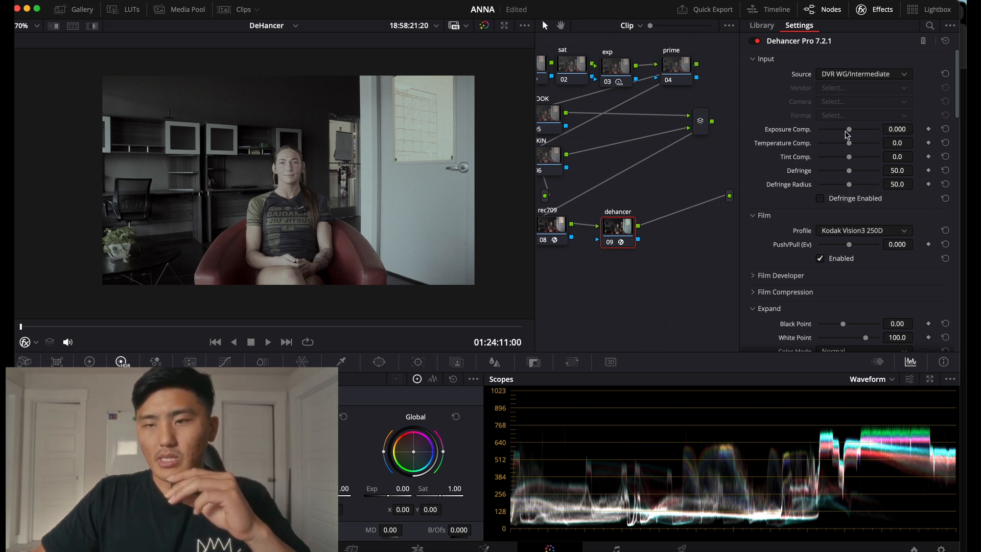
scroll(down, 3)
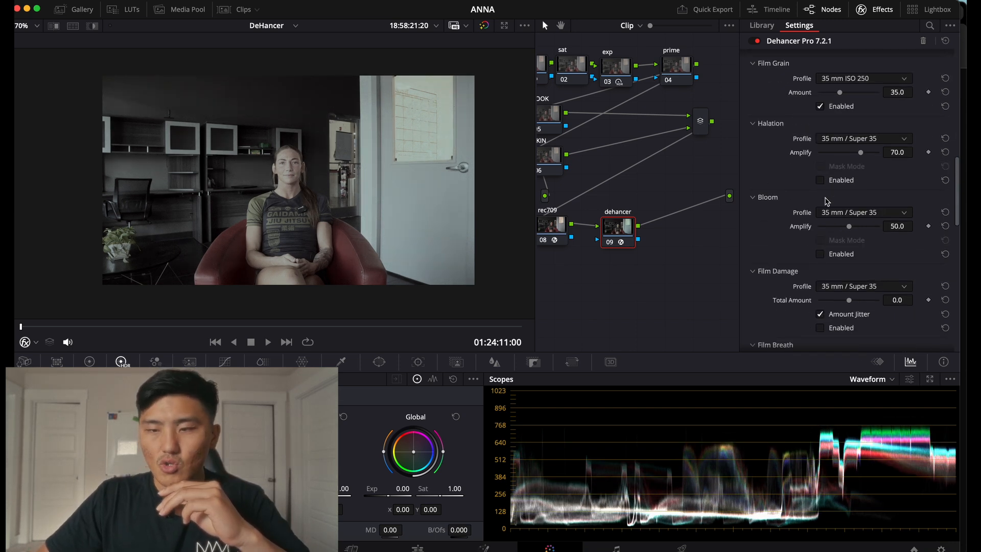
scroll(down, 3)
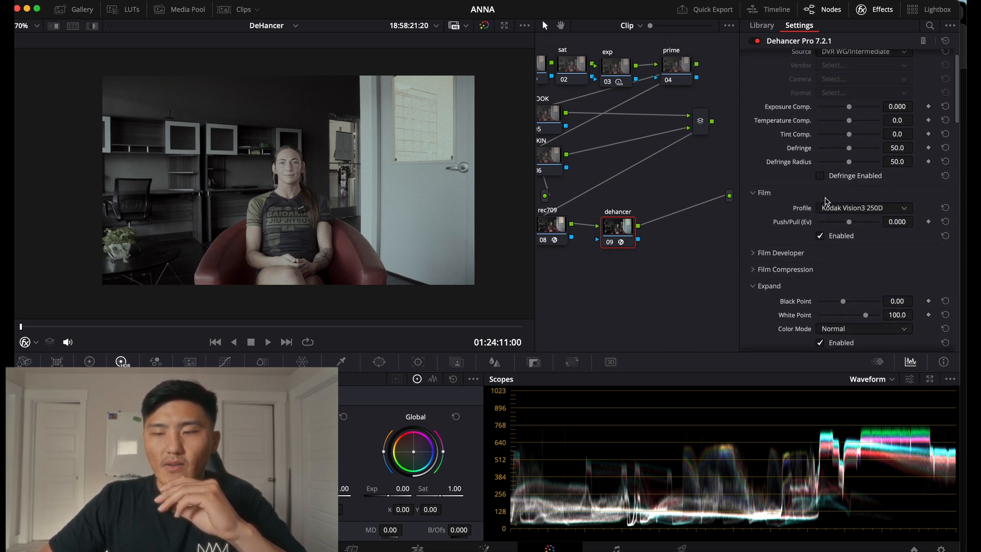
scroll(up, 3)
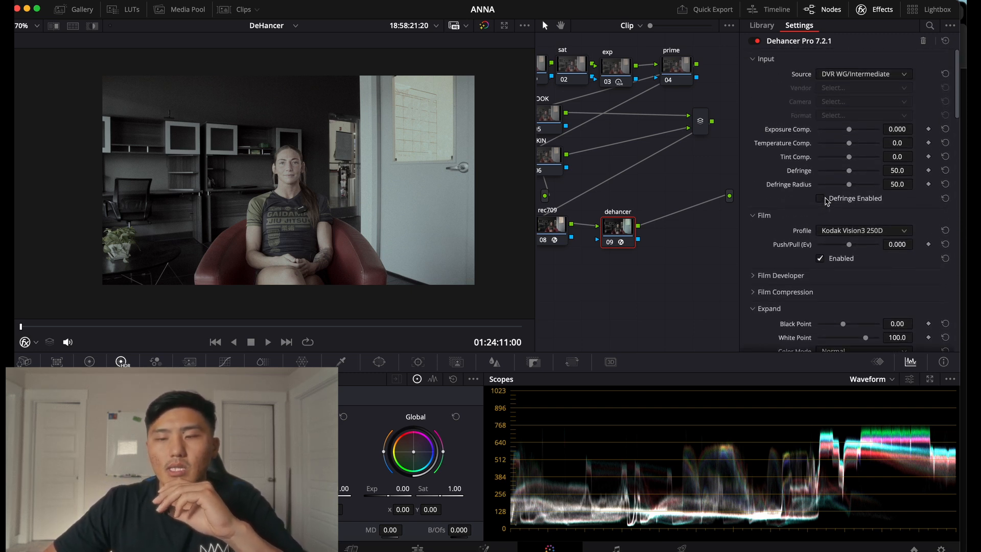
- Scroll through Dehancer's panels and set Expand Black Point to -2.10
scroll(down, 3)
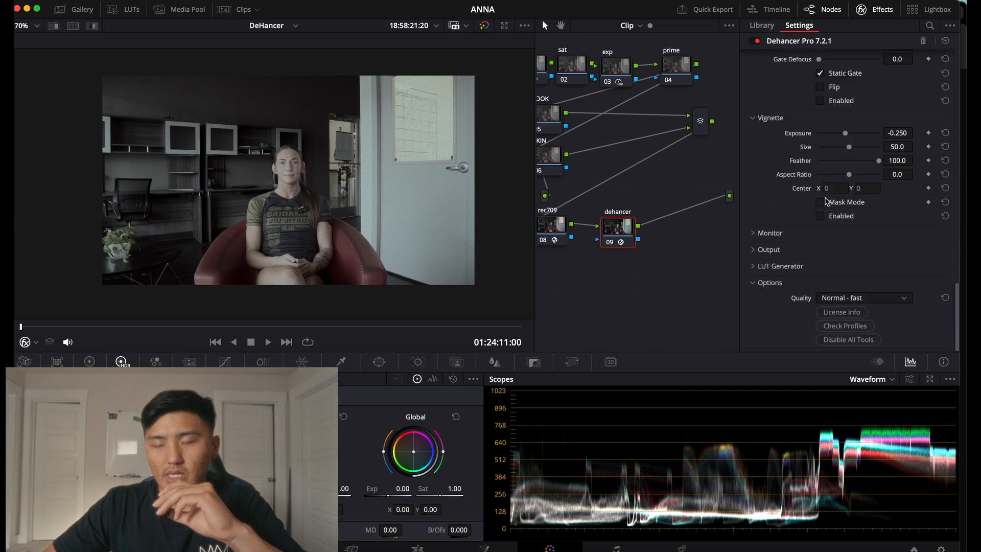
scroll(up, 3)
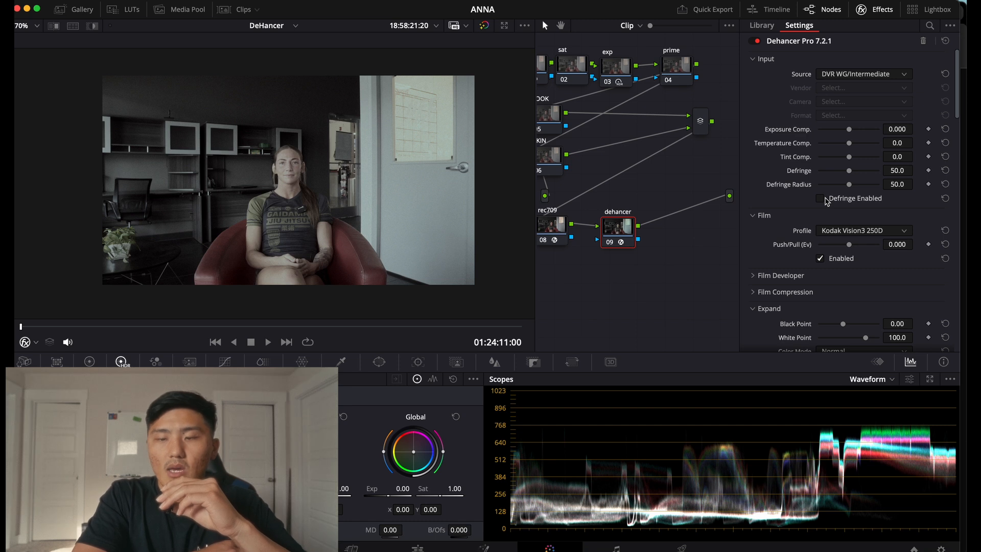
scroll(down, 3)
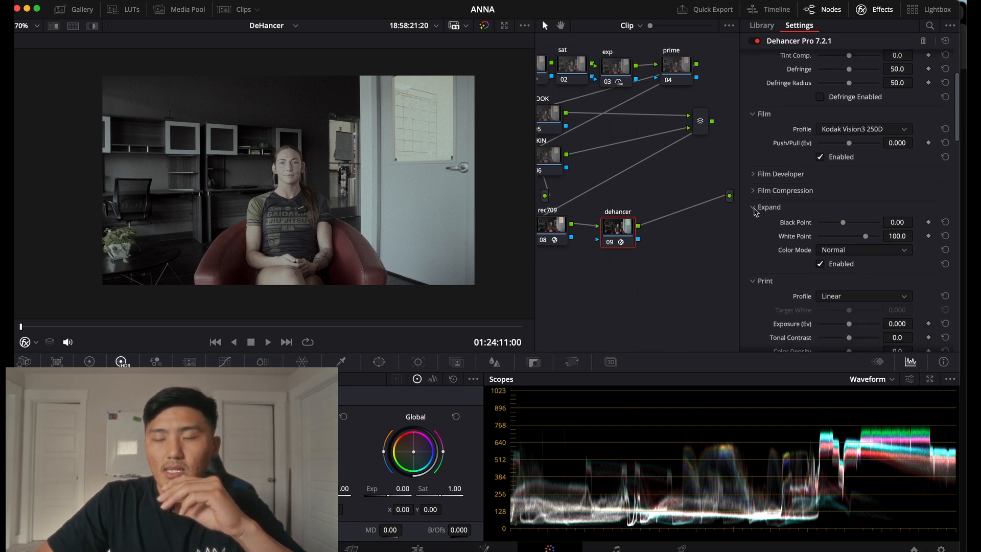
mouse_move(762, 245)
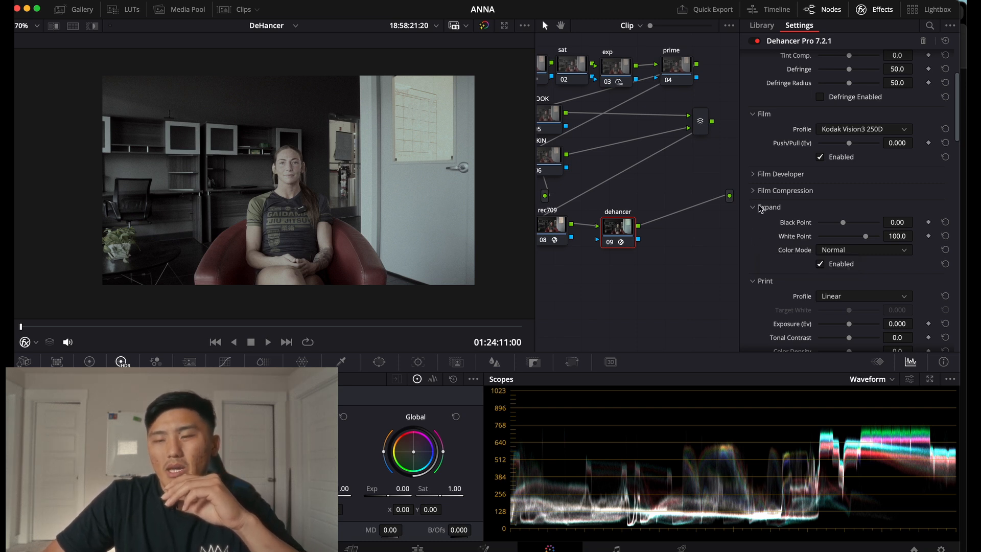
mouse_move(759, 206)
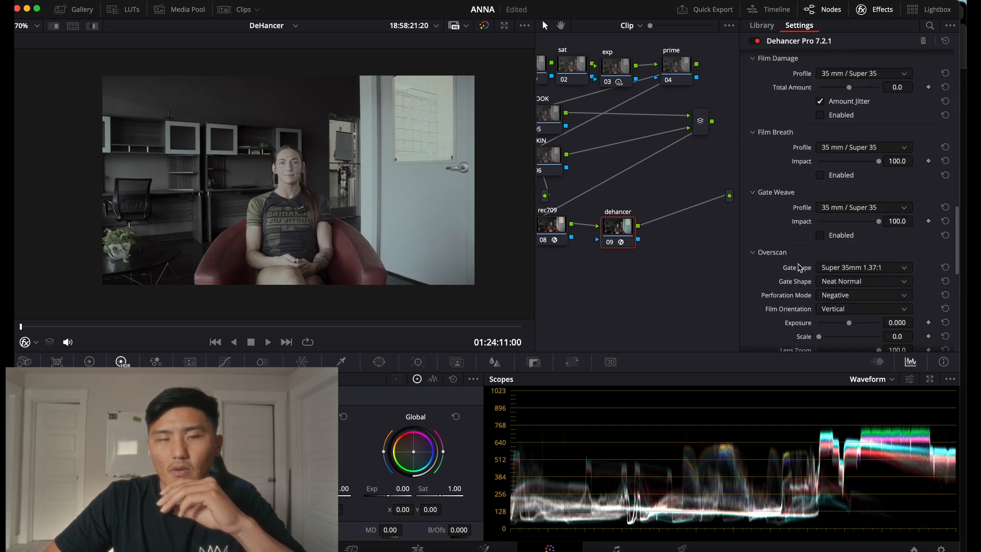
scroll(down, 3)
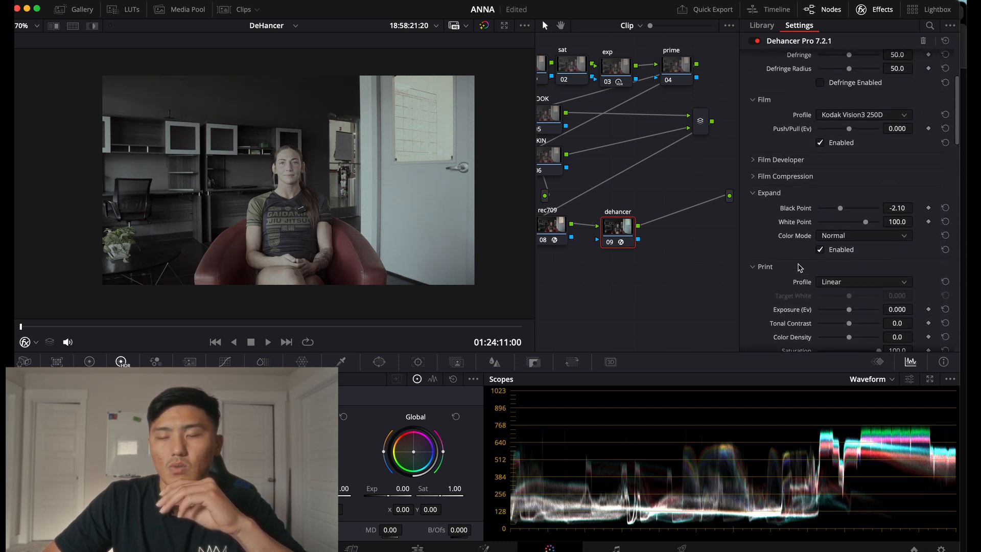
scroll(up, 3)
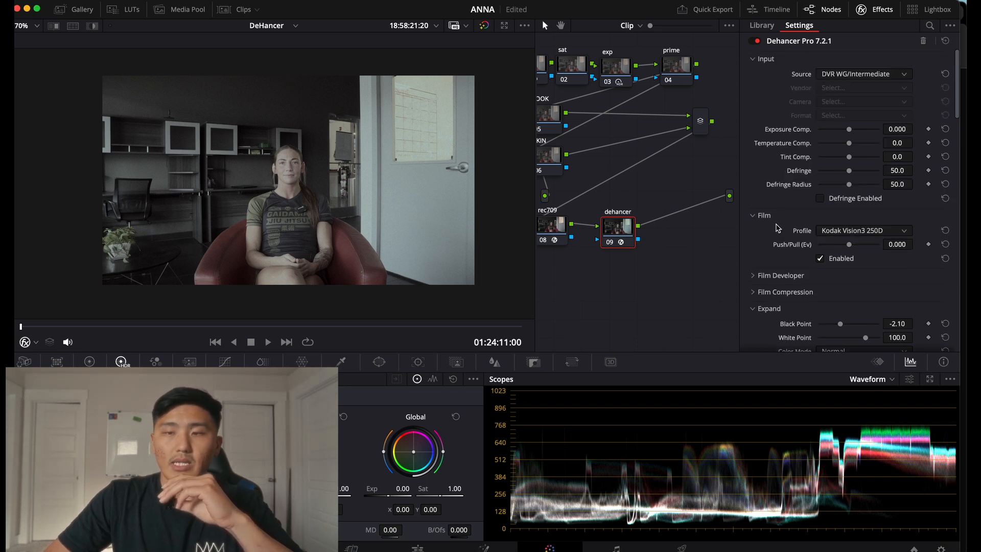
scroll(down, 3)
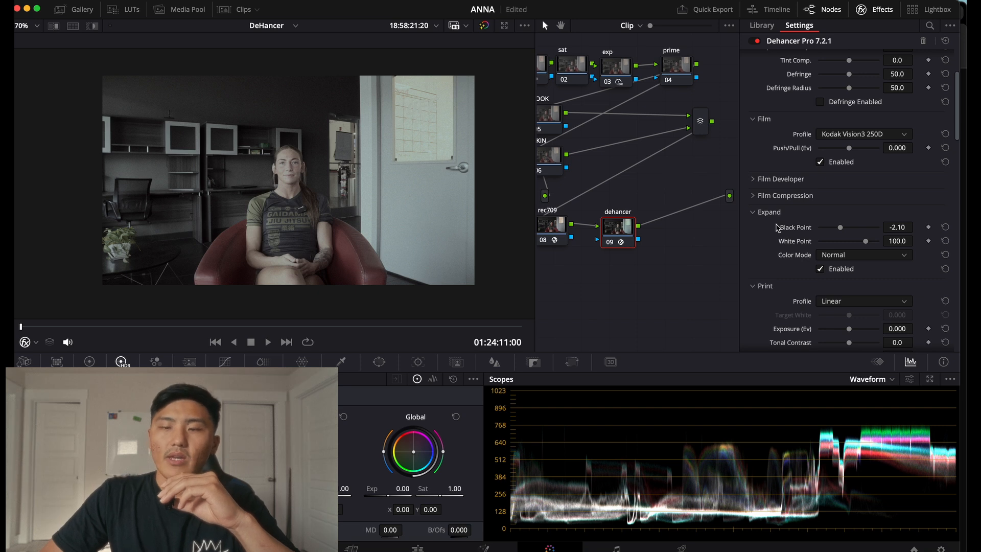
scroll(up, 3)
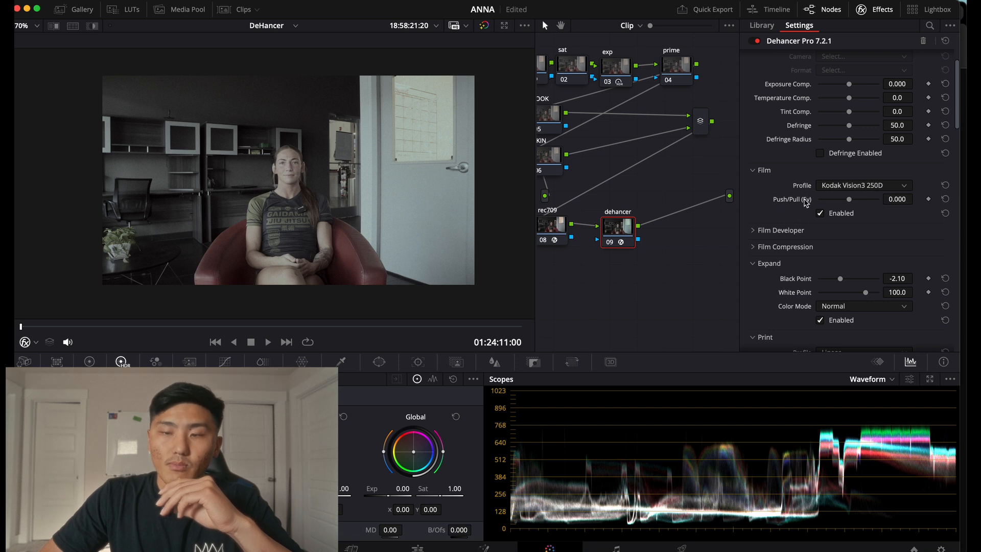
mouse_move(848, 209)
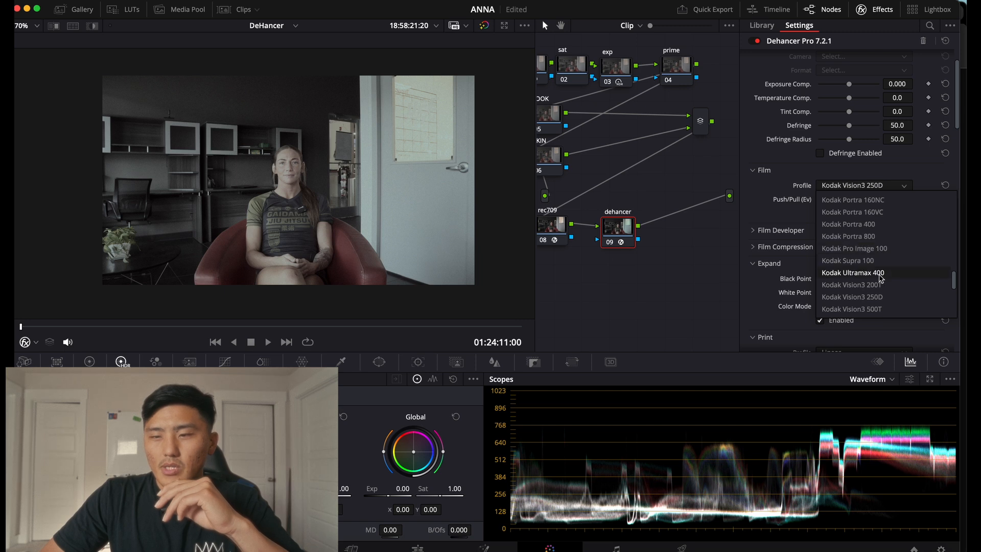
mouse_move(887, 287)
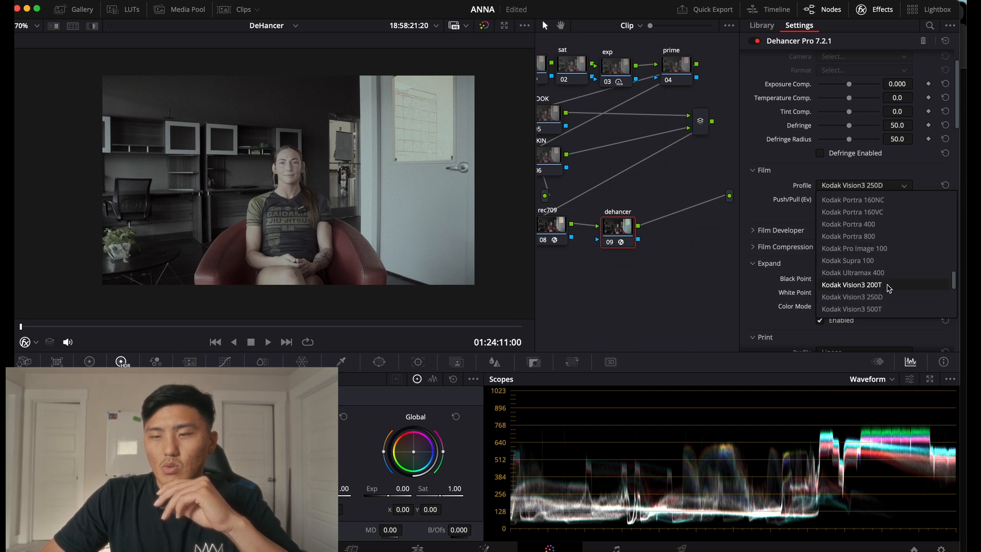
click(853, 296)
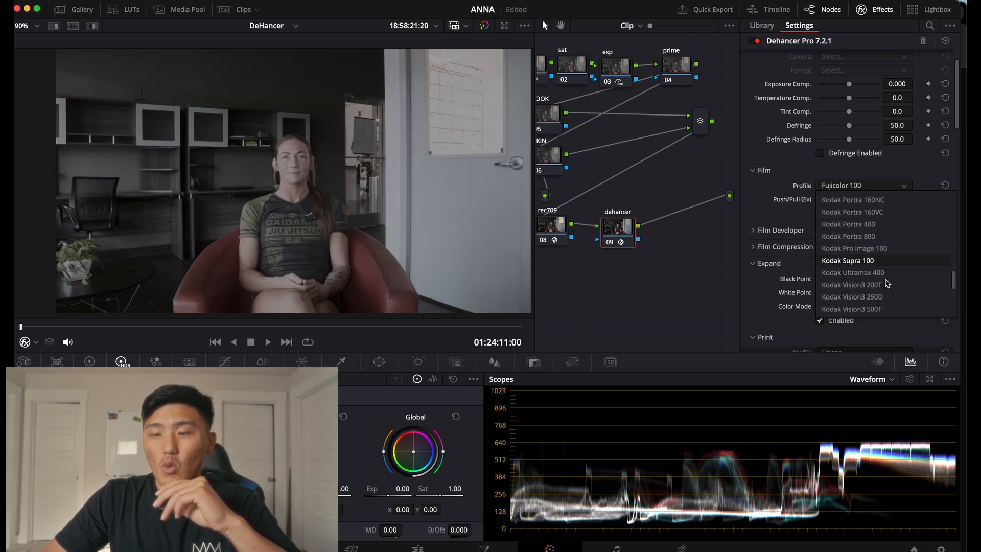
click(852, 272)
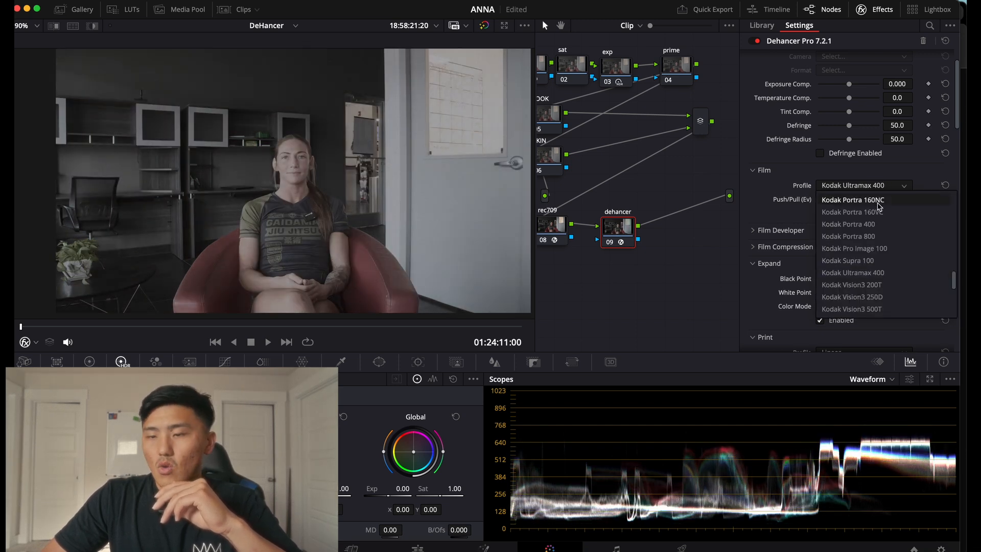
click(852, 297)
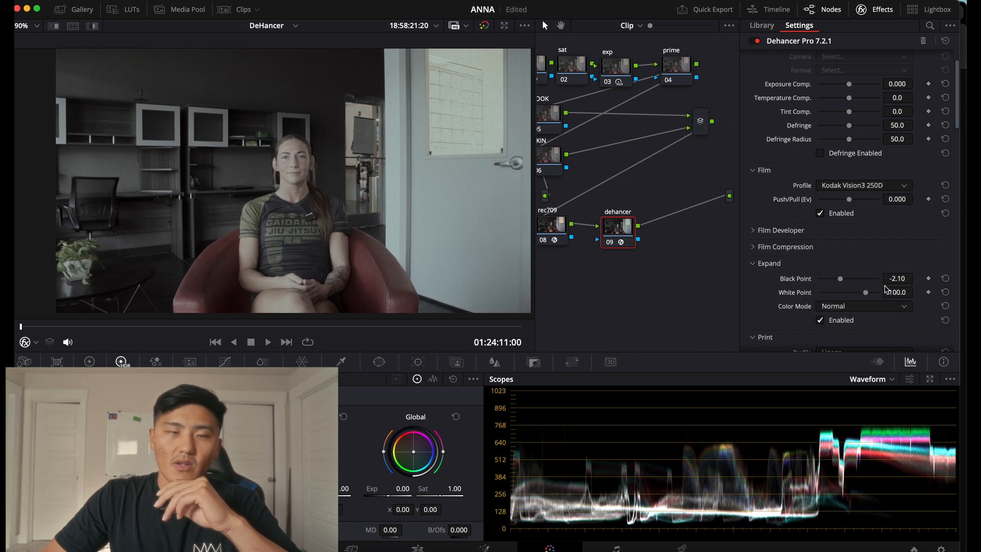
click(781, 230)
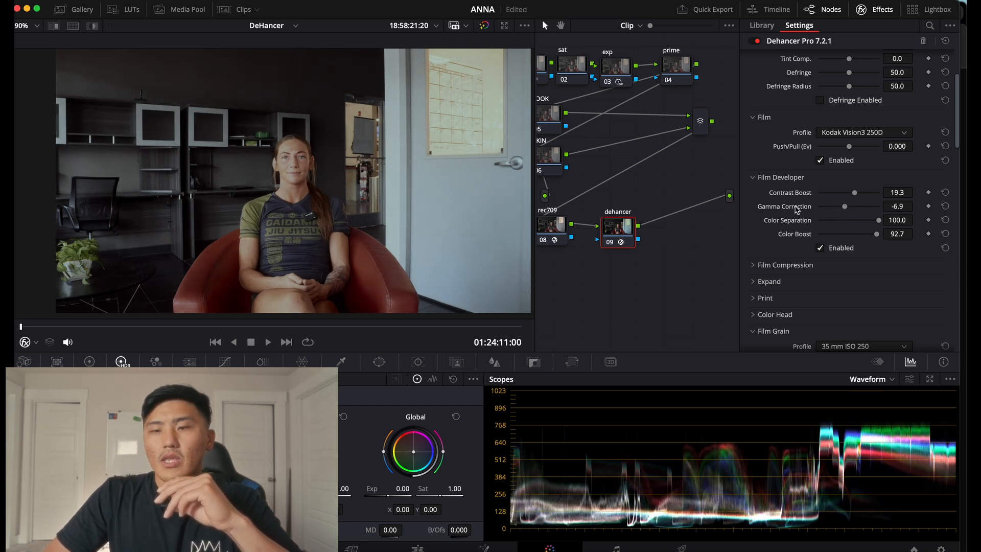
mouse_move(797, 207)
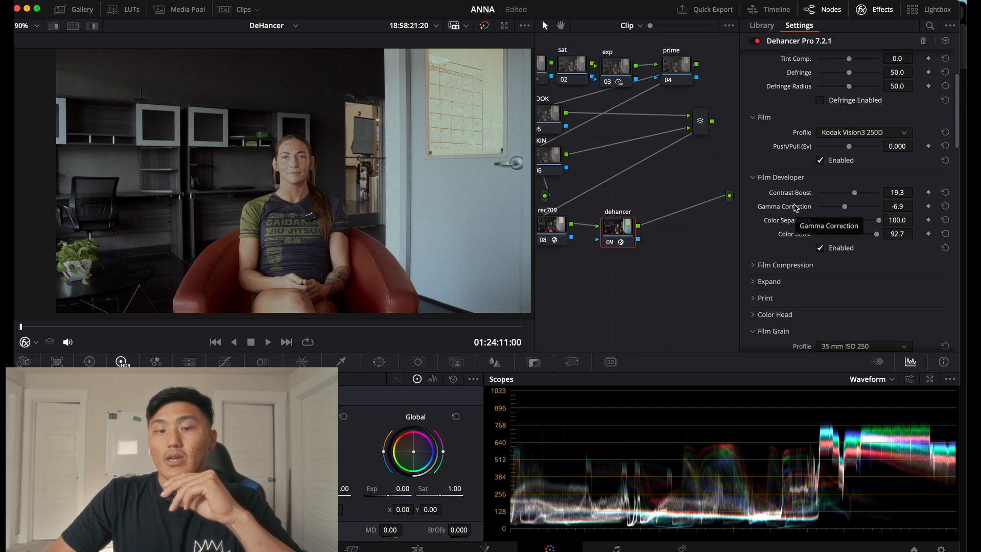
mouse_move(848, 208)
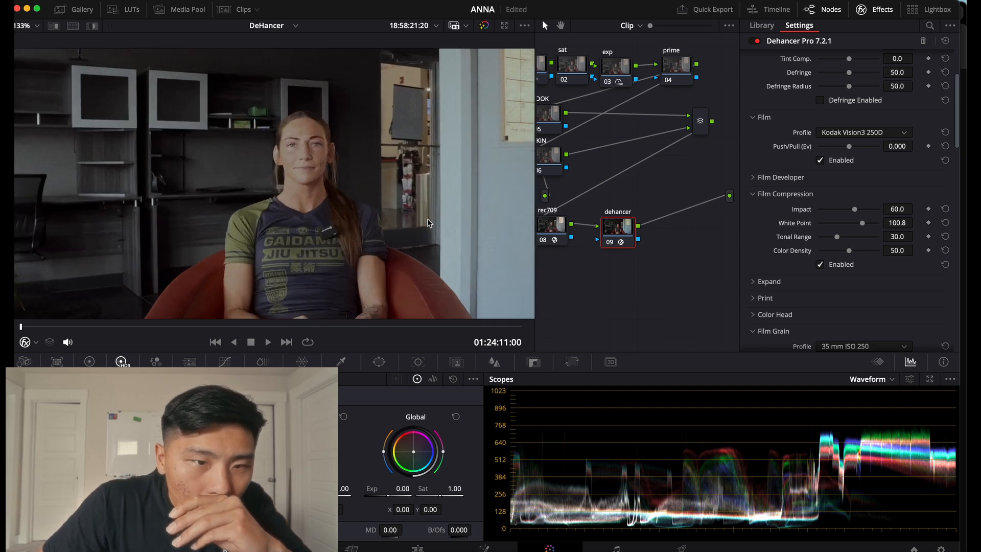
- Change Dehancer's Print profile from Linear to Kodak 2383 Print Film
scroll(down, 3)
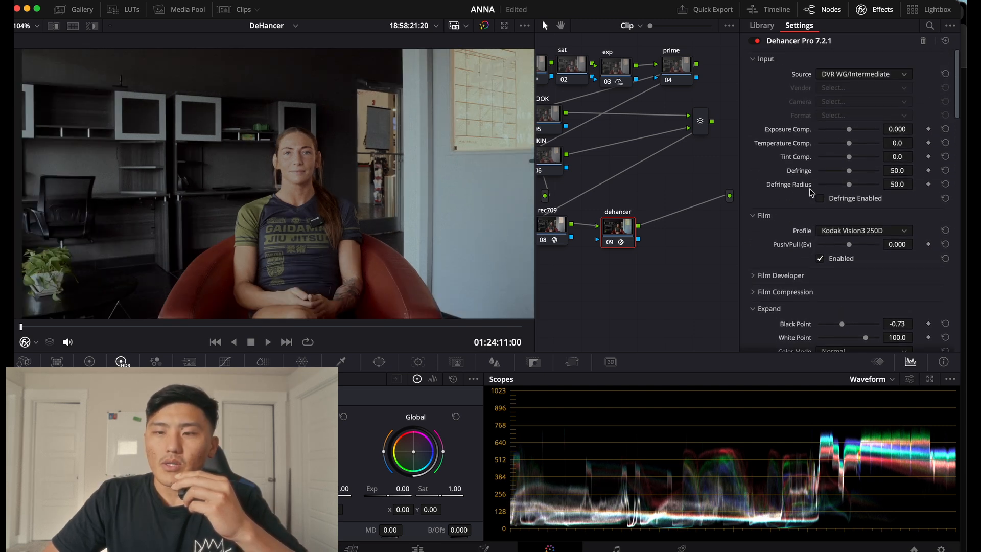
click(820, 199)
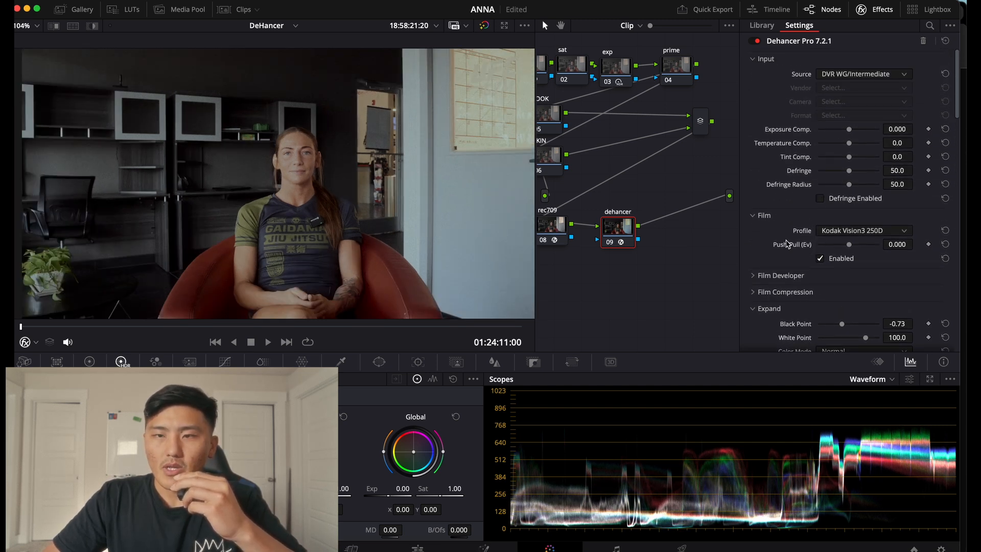
scroll(down, 3)
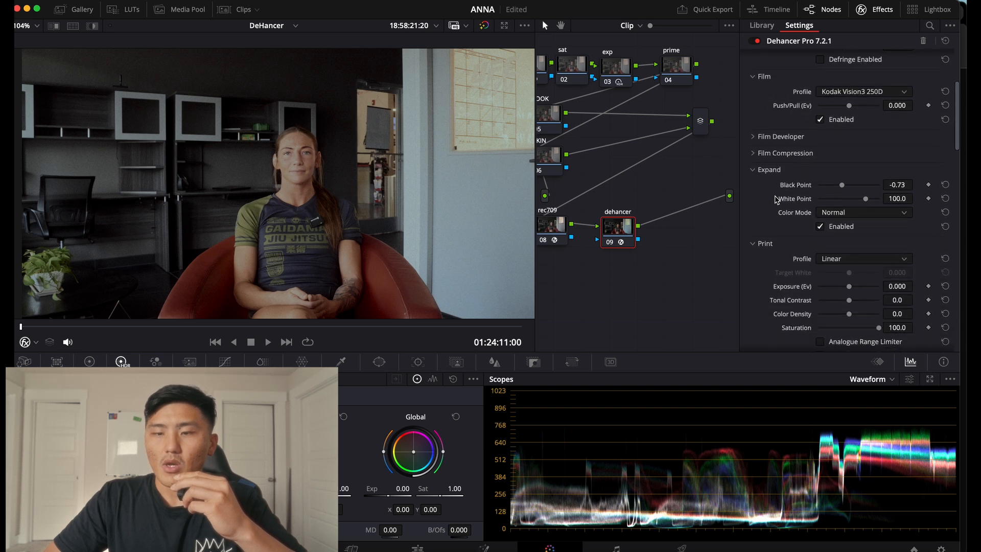
click(864, 258)
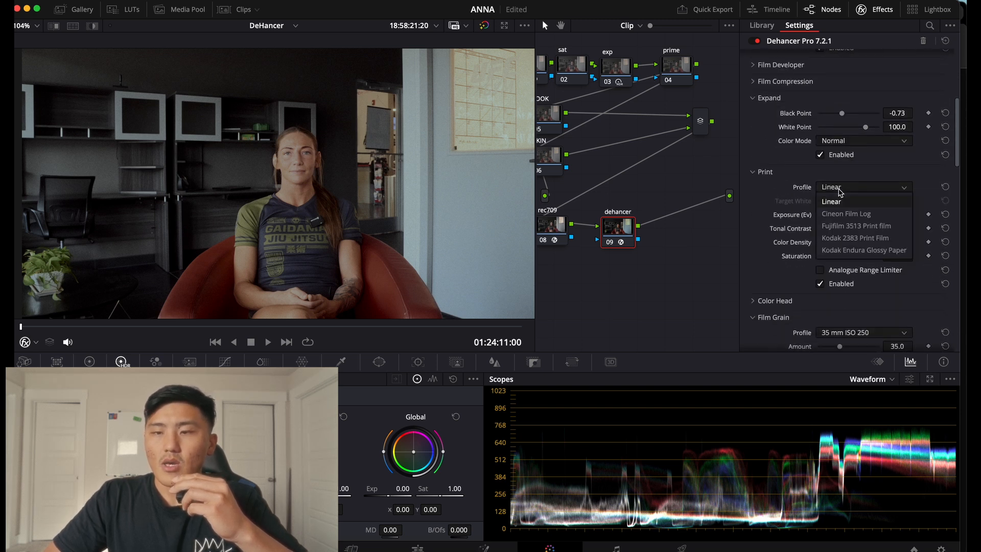
mouse_move(856, 238)
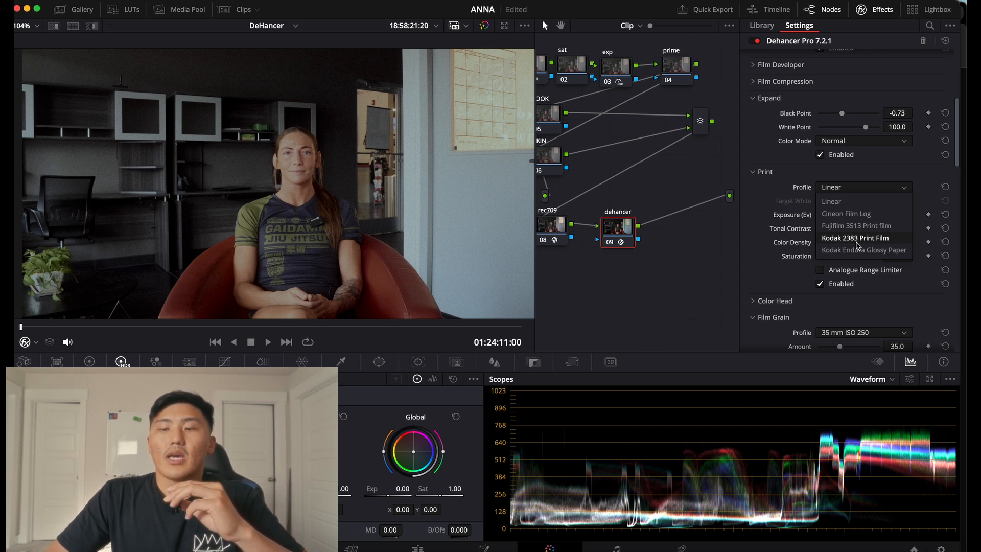
click(855, 237)
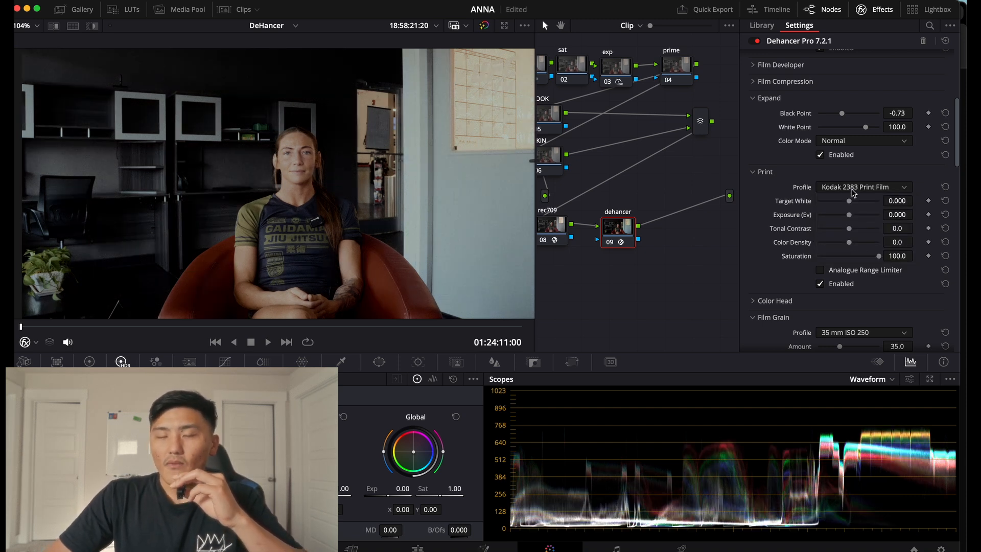
mouse_move(850, 193)
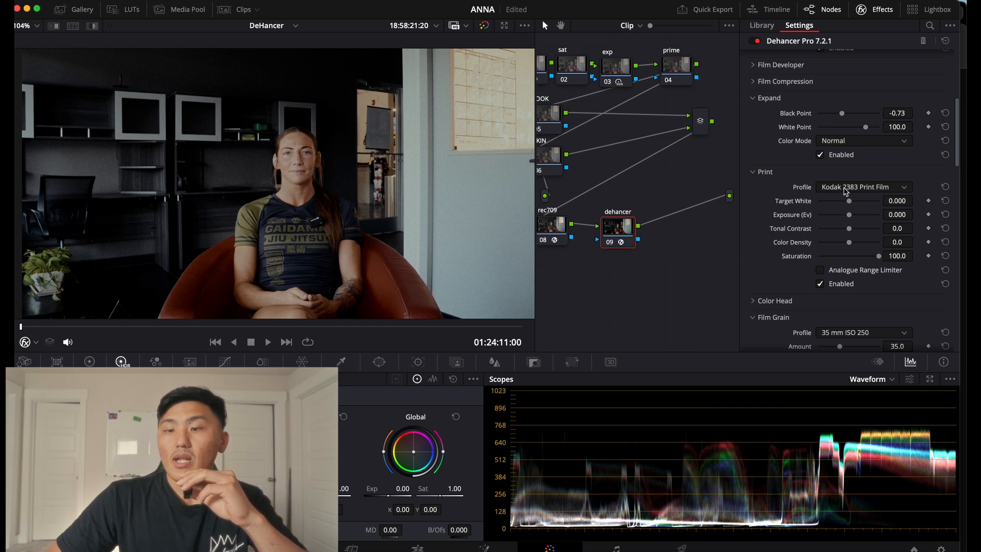
mouse_move(851, 192)
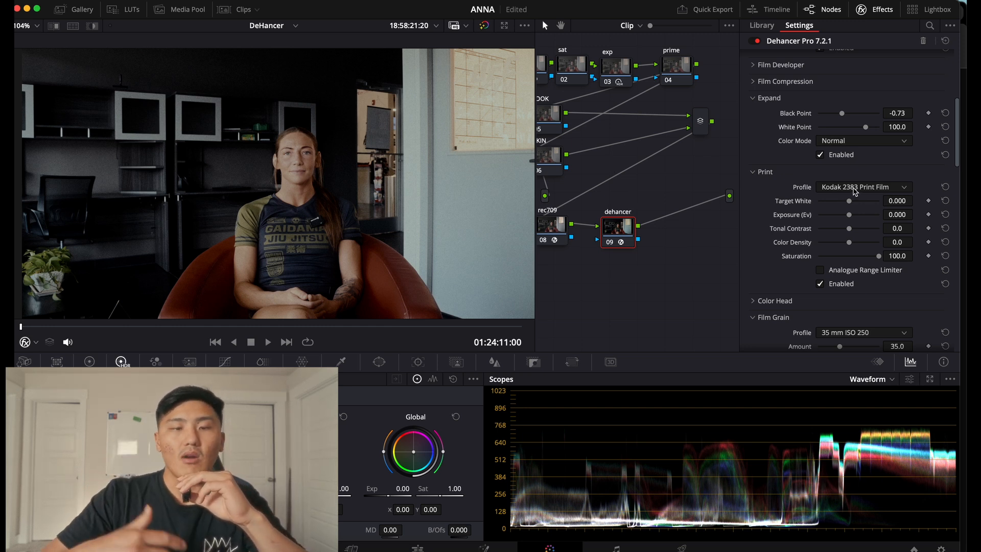
scroll(up, 3)
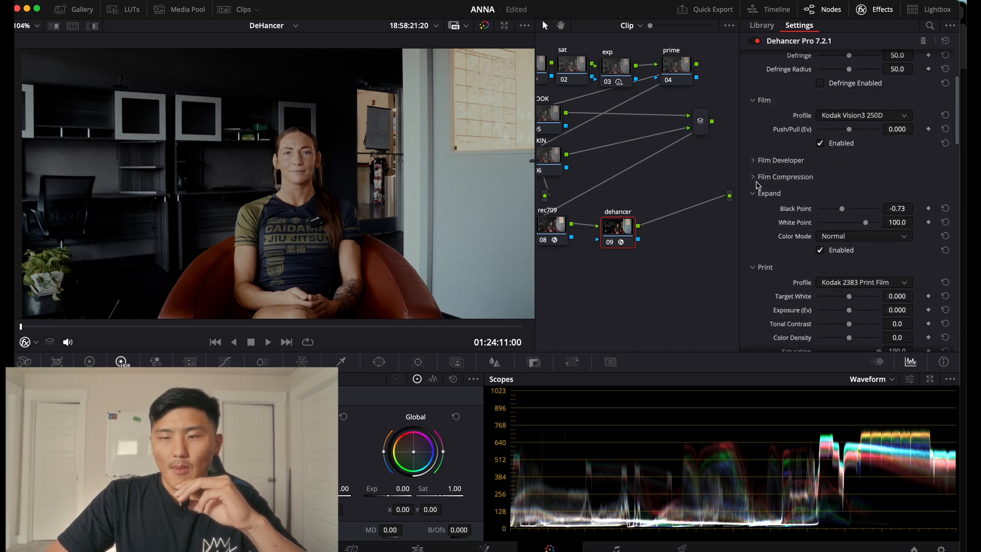
- Set Expand Black Point -4.40, White Point 102.7, and Print Target White -0.056
scroll(down, 3)
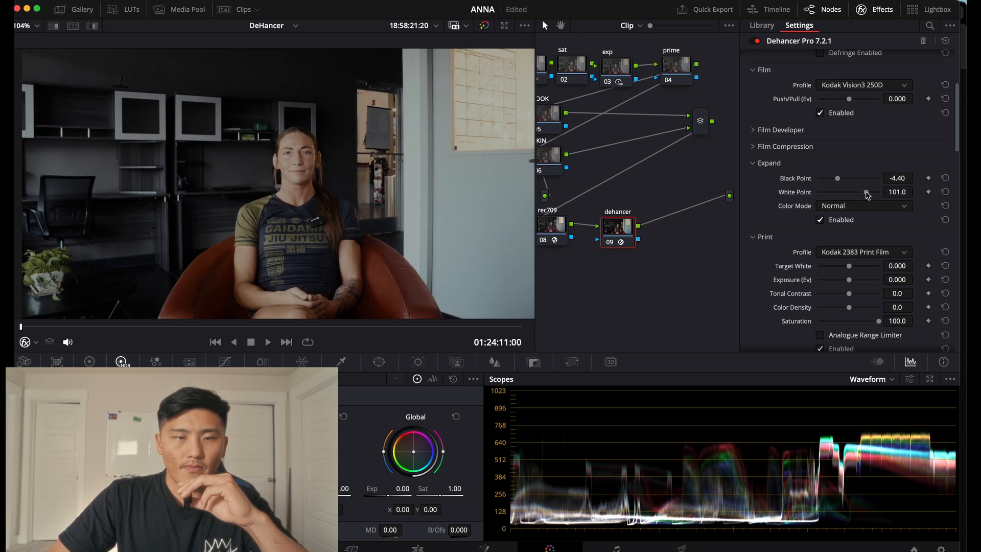
scroll(down, 3)
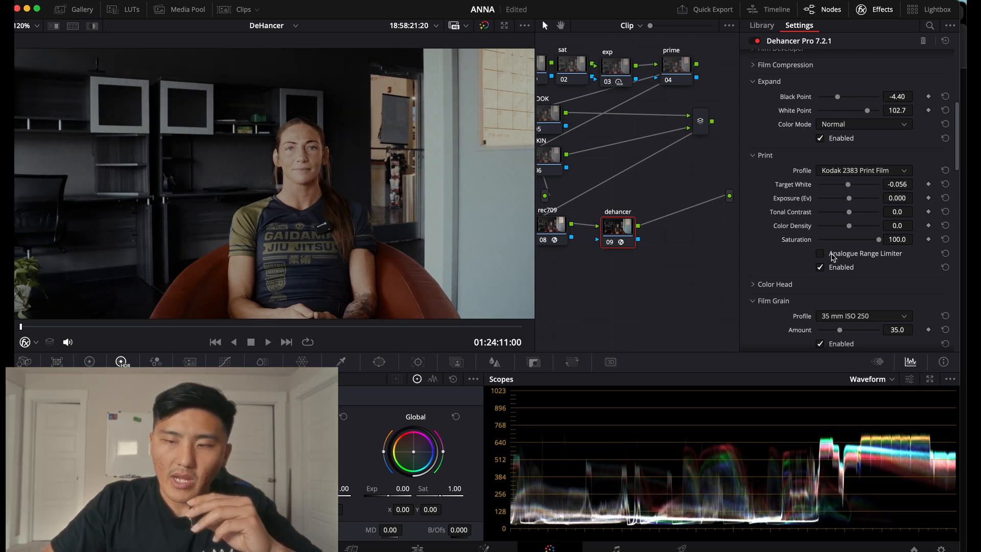
click(820, 253)
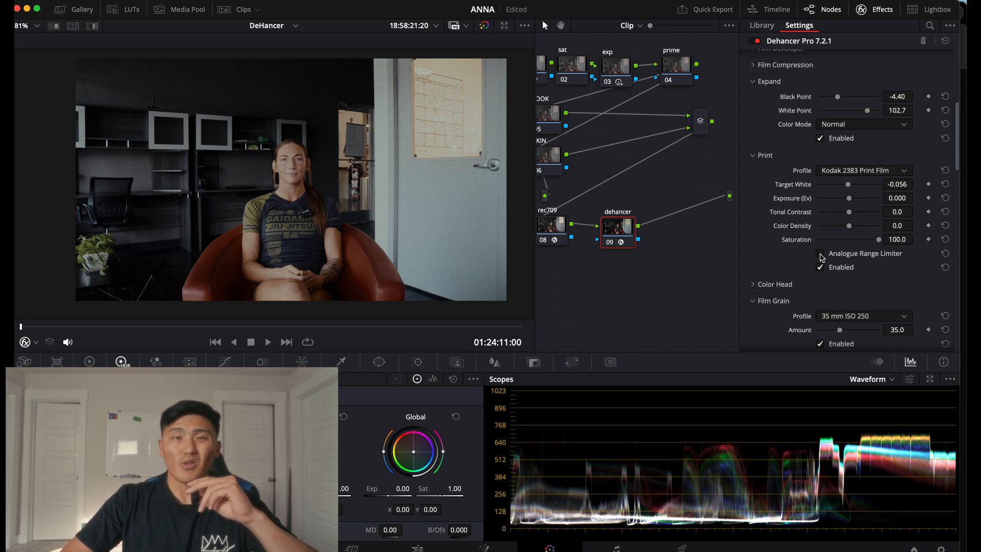
- Enable Color Head with Yellow-Blue -2.3, Magenta-Green 2.3 and Shadows Tone 50.5
scroll(down, 3)
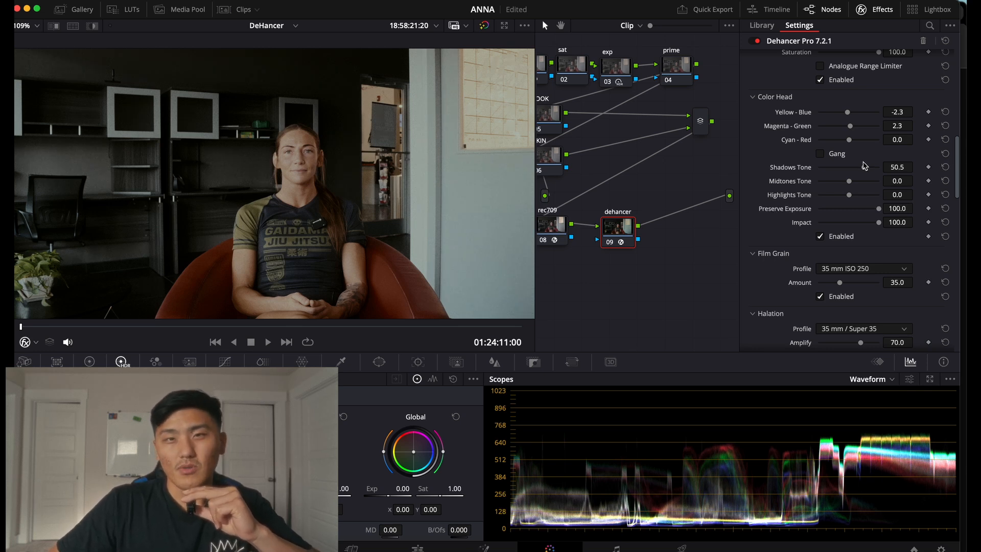
mouse_move(843, 195)
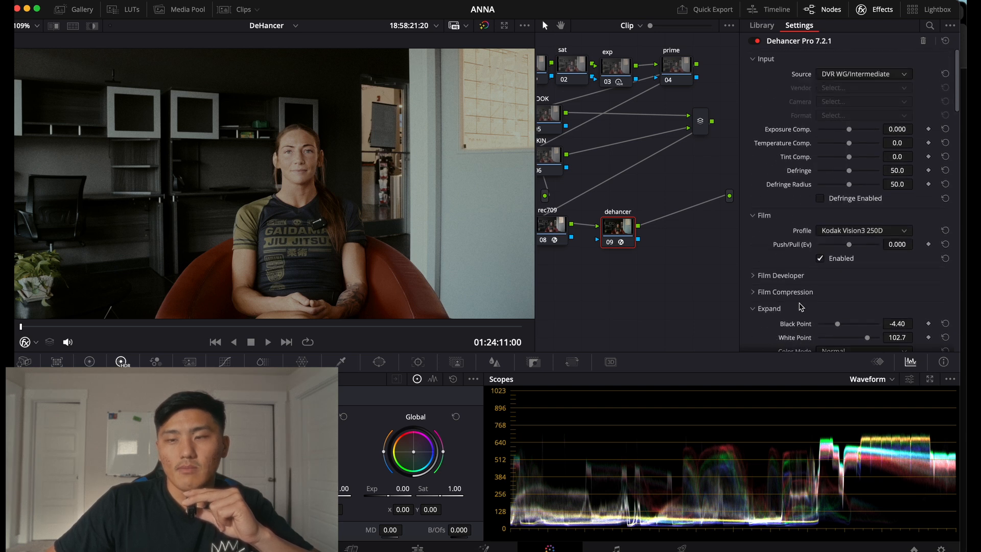
scroll(down, 3)
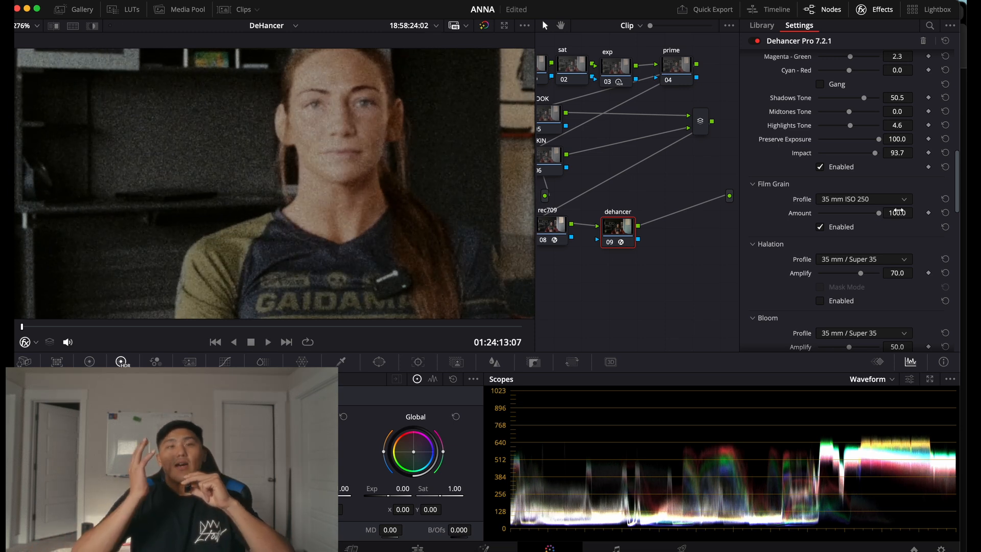
mouse_move(914, 154)
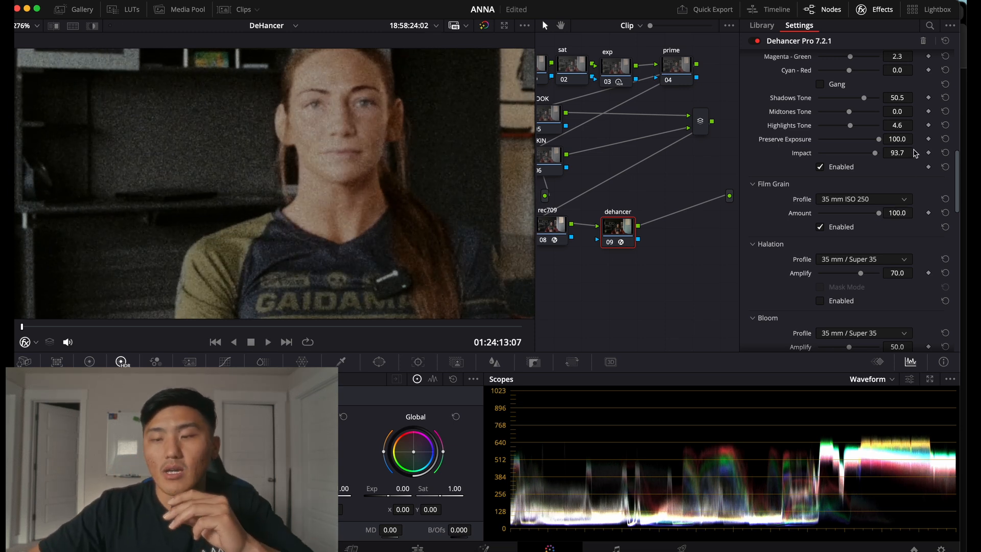
- Set film grain amount to 0, enable Halation at amplify 47.7, and raise Bloom Amplify to 77.1
click(864, 199)
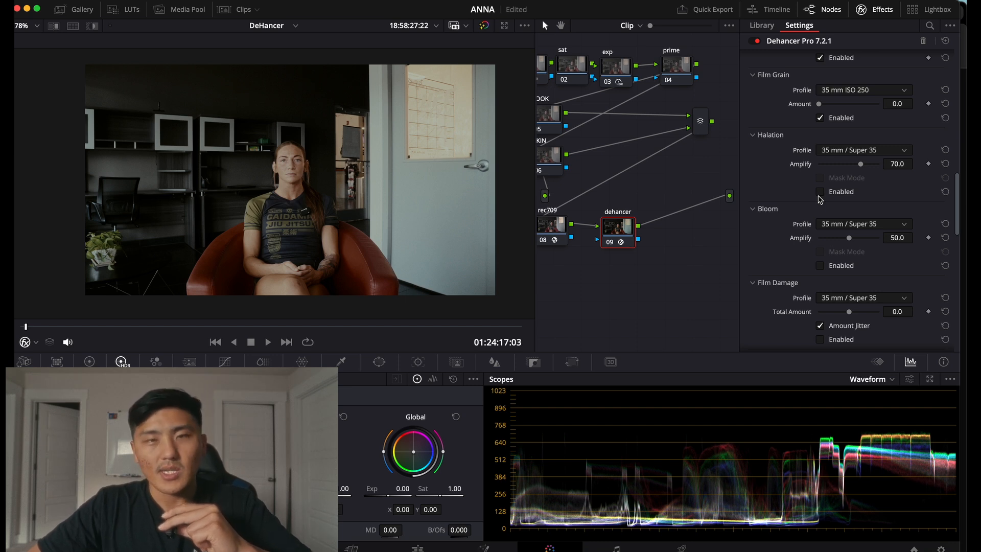
click(820, 191)
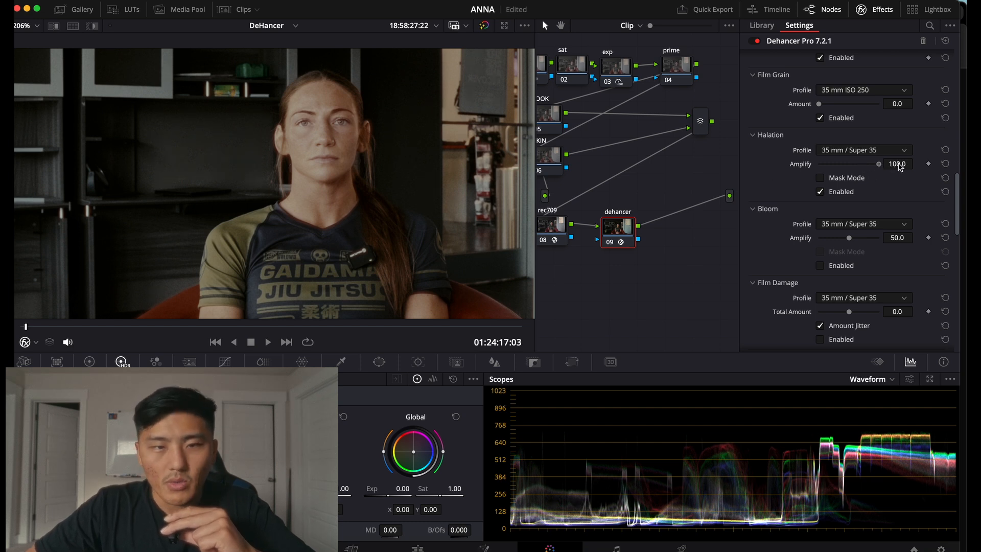
mouse_move(278, 161)
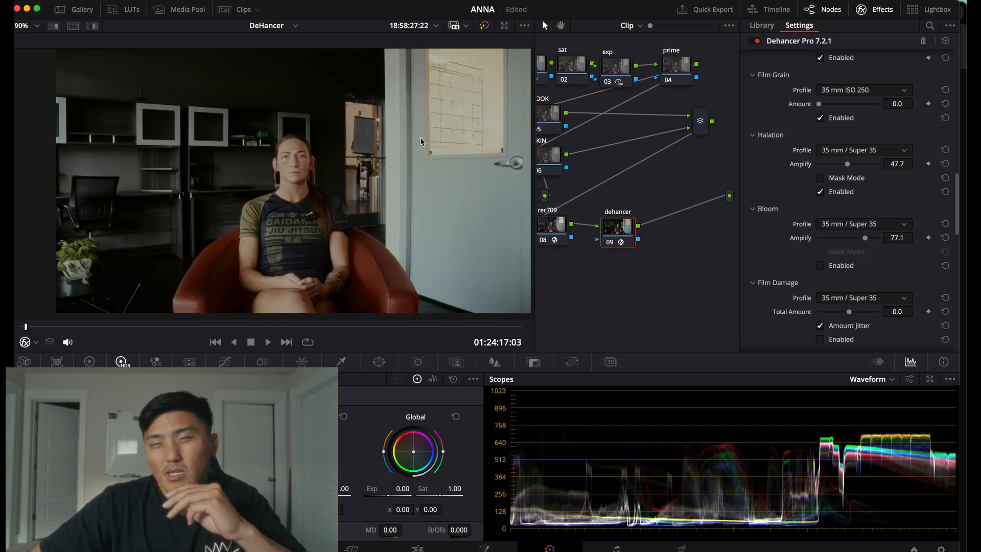
- Scroll the Dehancer panel past Gate Weave and Overscan to the Vignette controls
scroll(down, 3)
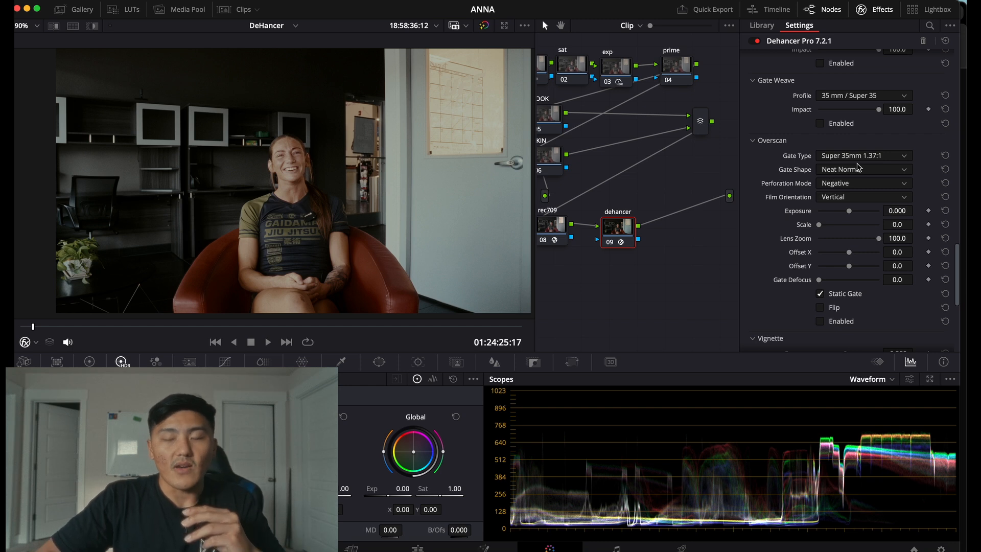
scroll(down, 3)
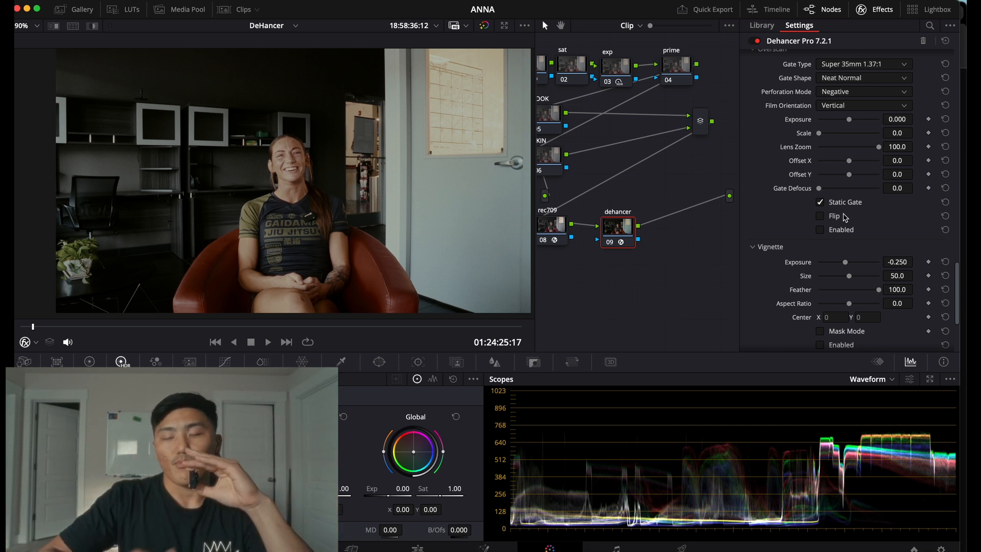
scroll(down, 3)
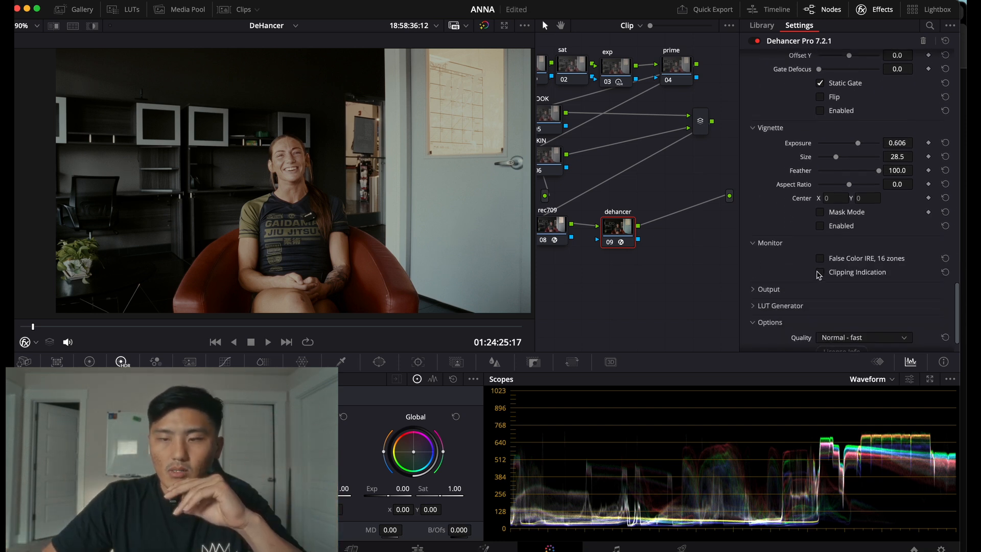
mouse_move(779, 280)
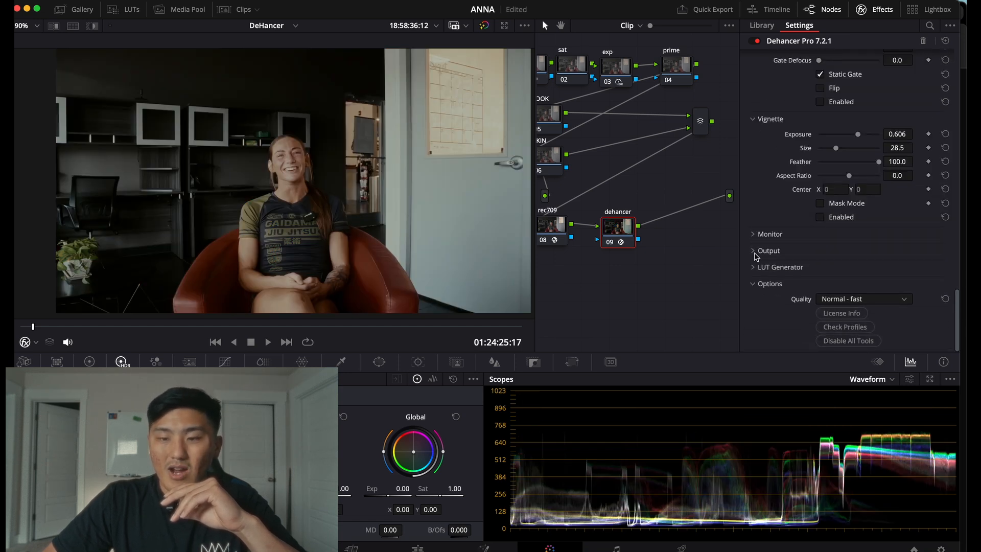
- Expand Dehancer's Output section to show the Total Impact setting at 30.3
click(769, 251)
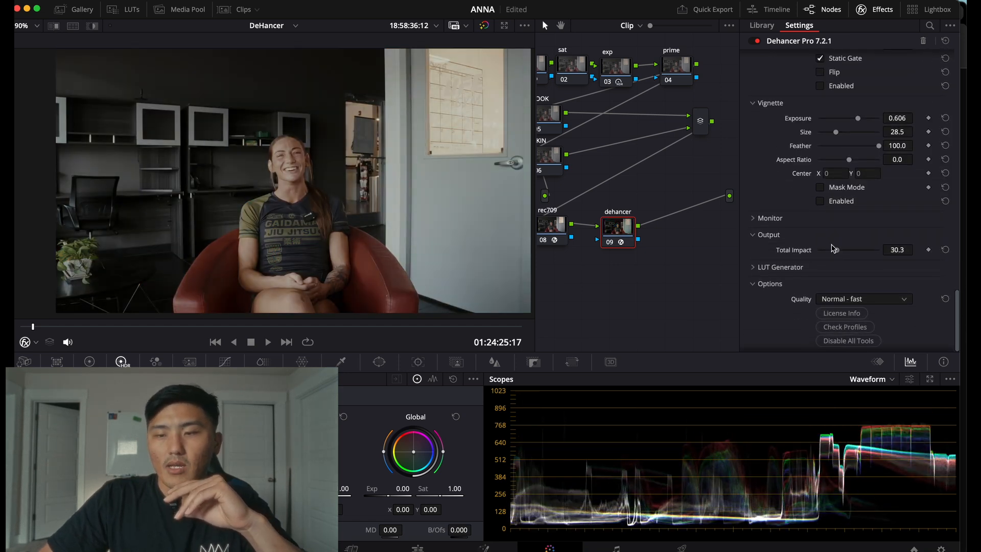